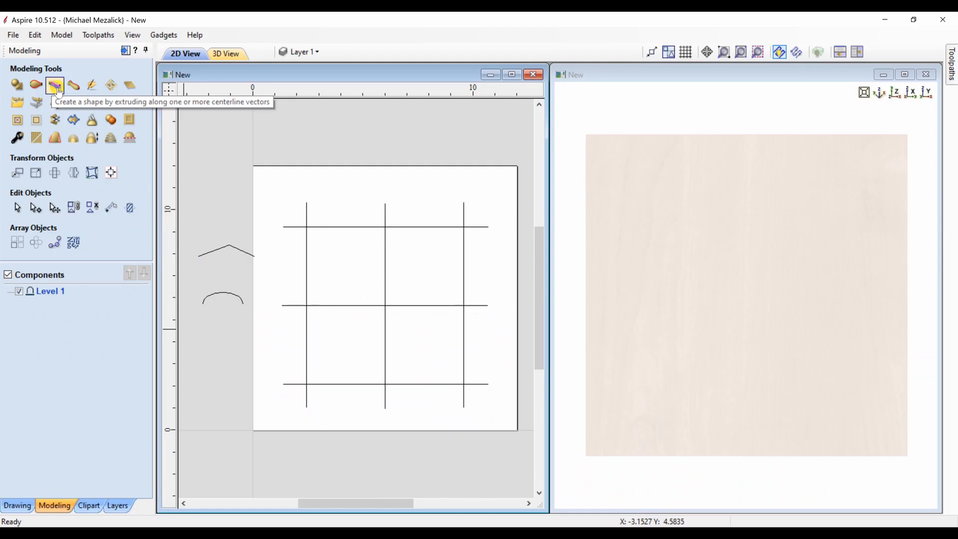
- Extrude the chevron profile along the middle vertical line with Weave off, inspect it, then reset
{"action": "left_click", "coordinate": [55, 85]}
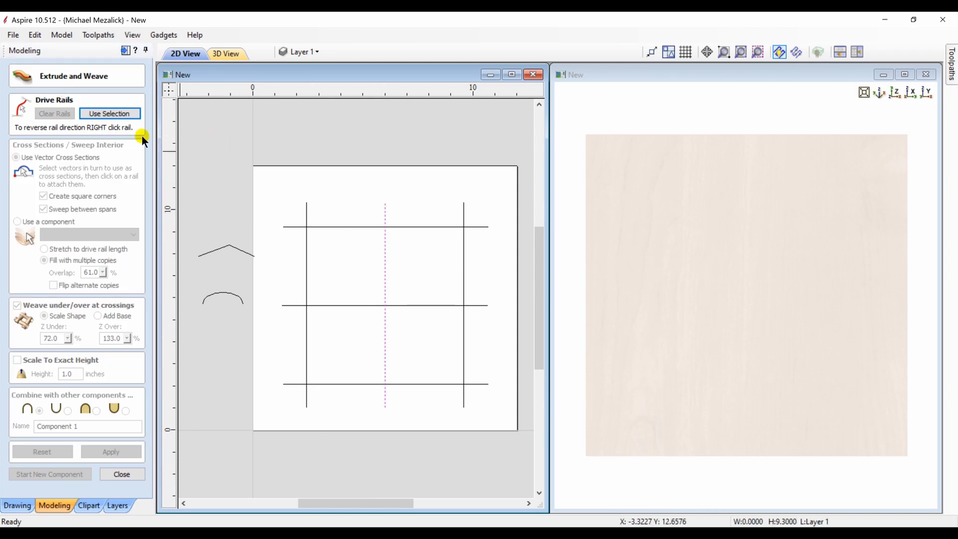
{"action": "left_click", "coordinate": [110, 114]}
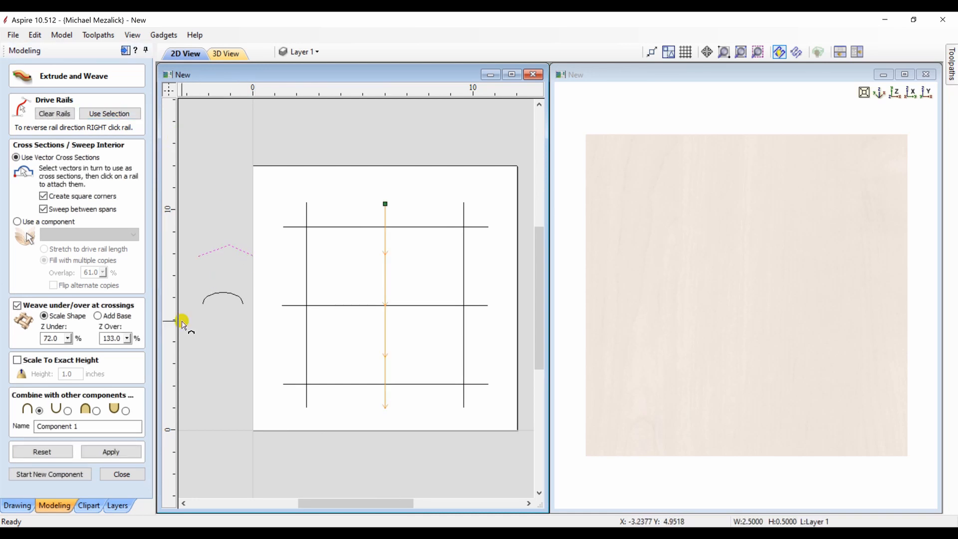
{"action": "left_click", "coordinate": [111, 452]}
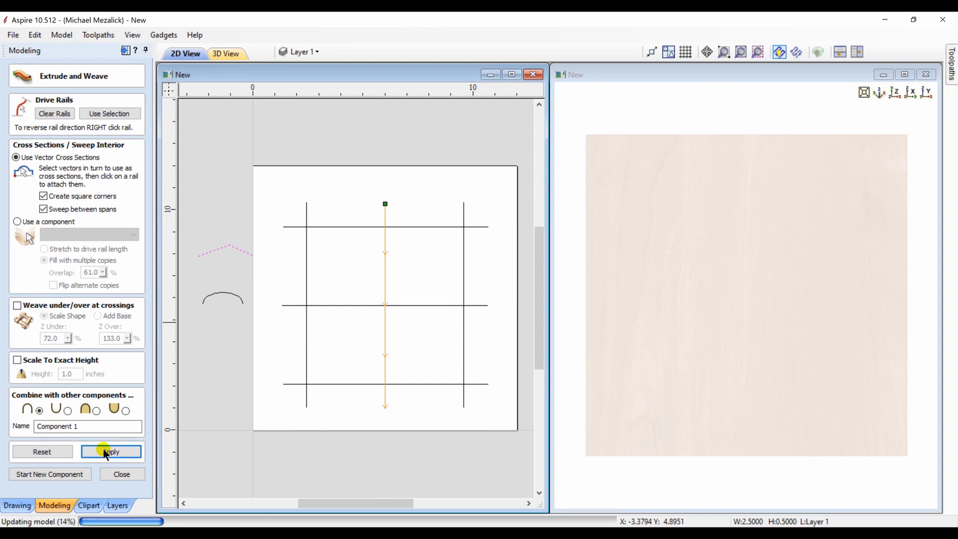
{"action": "left_click", "coordinate": [110, 451]}
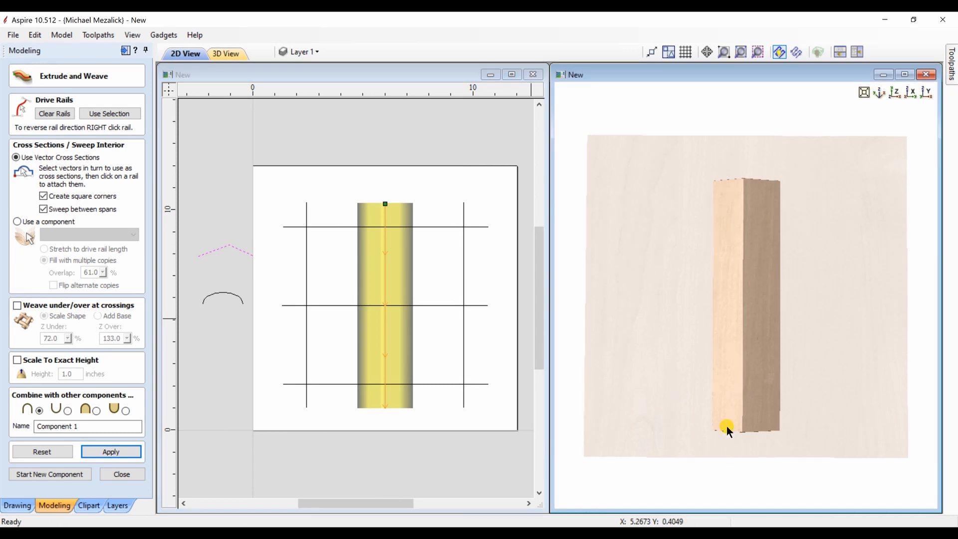
{"action": "left_click_drag", "start_coordinate": [726, 428], "coordinate": [737, 276]}
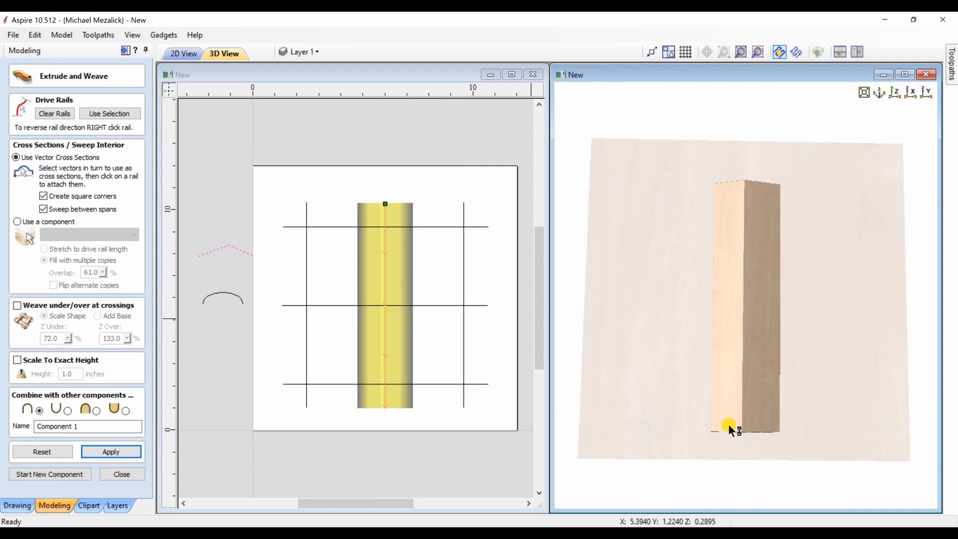
{"action": "left_click", "coordinate": [42, 451]}
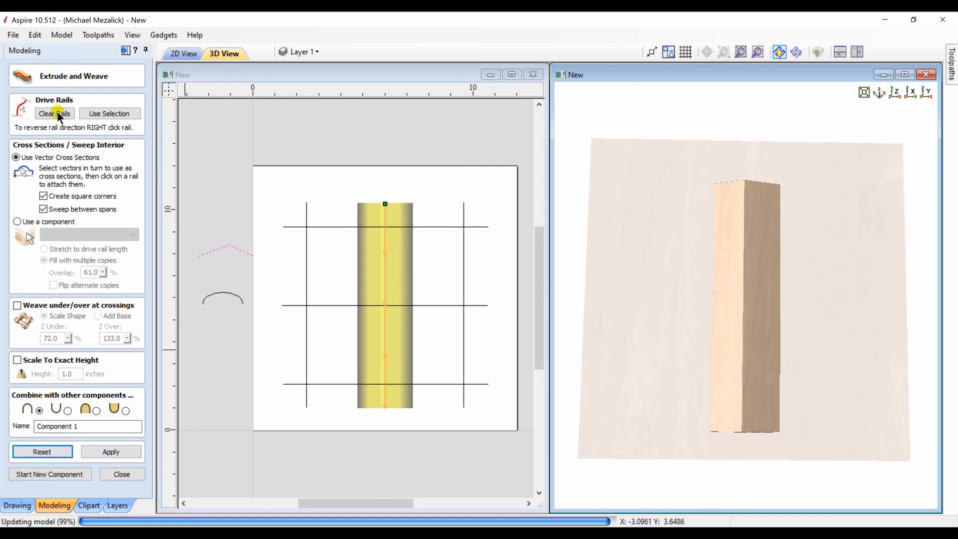
- Clear the middle rail and make the three vertical grid lines the rails
{"action": "left_click", "coordinate": [54, 114]}
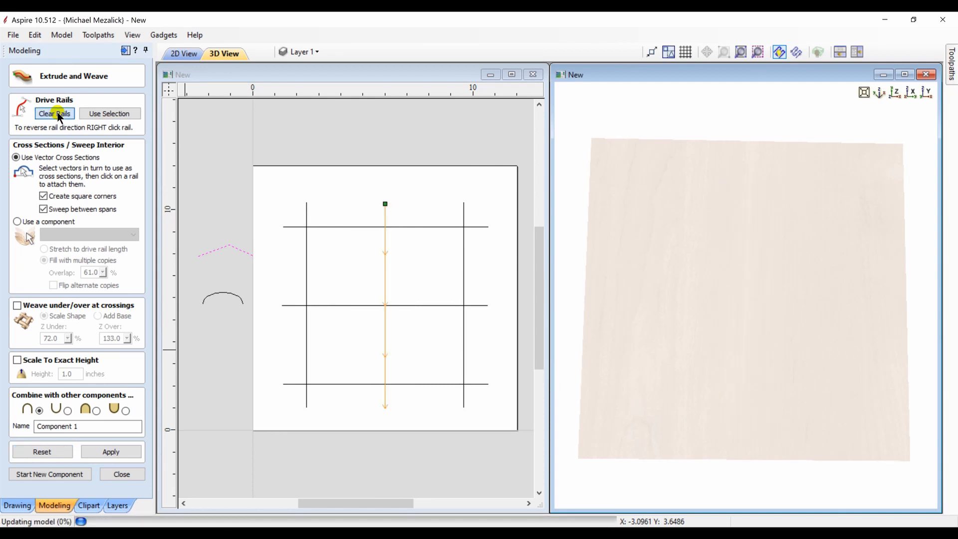
{"action": "left_click", "coordinate": [54, 114]}
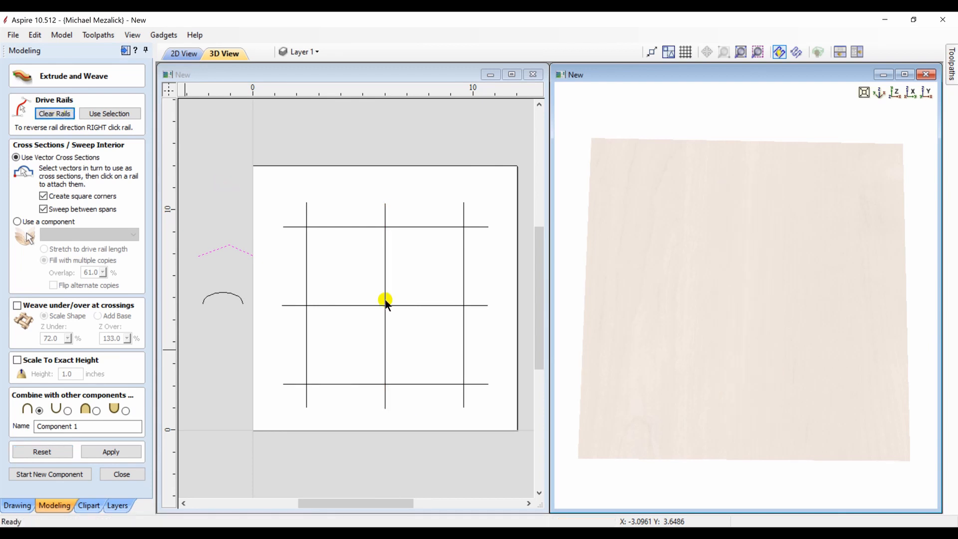
{"action": "left_click", "coordinate": [184, 54]}
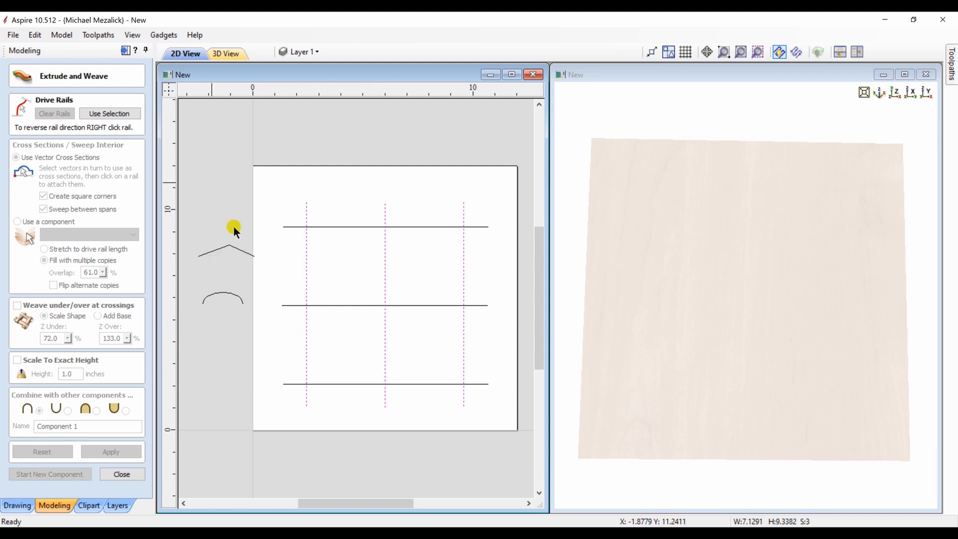
{"action": "left_click", "coordinate": [110, 114]}
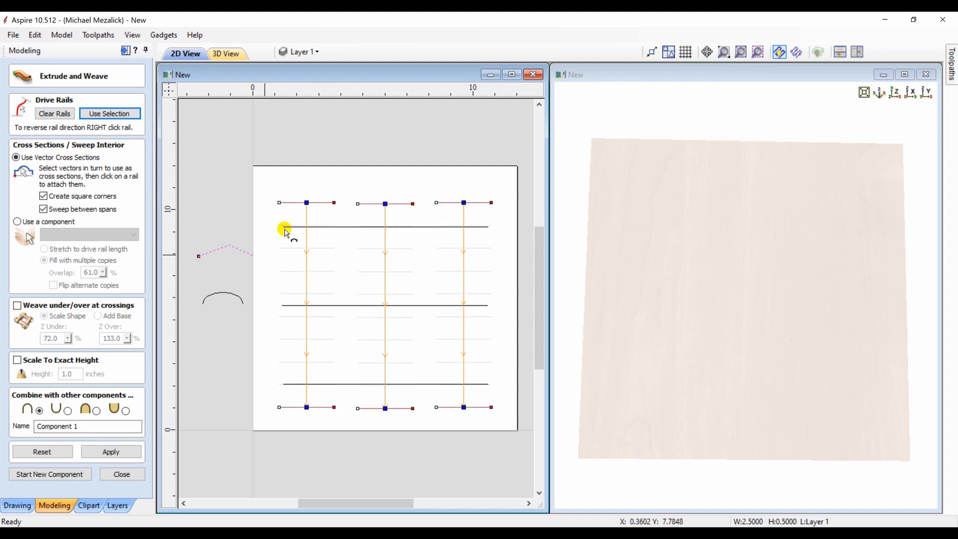
- Build chevron bars along all three vertical rails, then discard them and clear the rails
{"action": "left_click", "coordinate": [111, 452]}
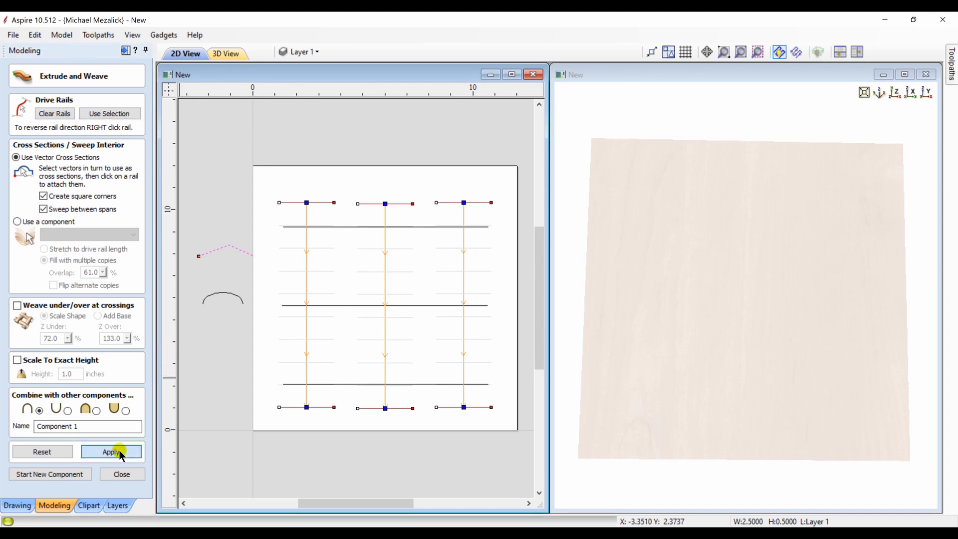
{"action": "left_click", "coordinate": [111, 451]}
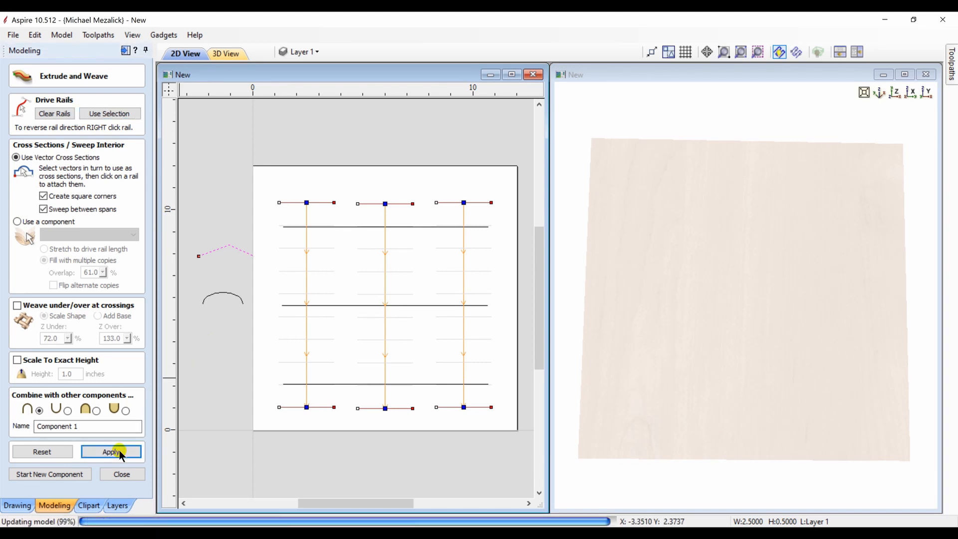
{"action": "left_click", "coordinate": [111, 451]}
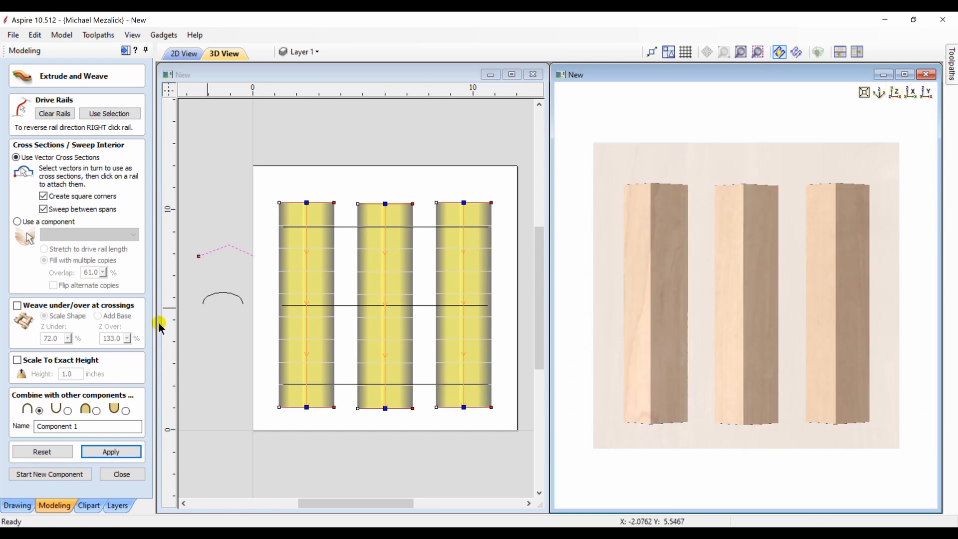
{"action": "left_click", "coordinate": [54, 113]}
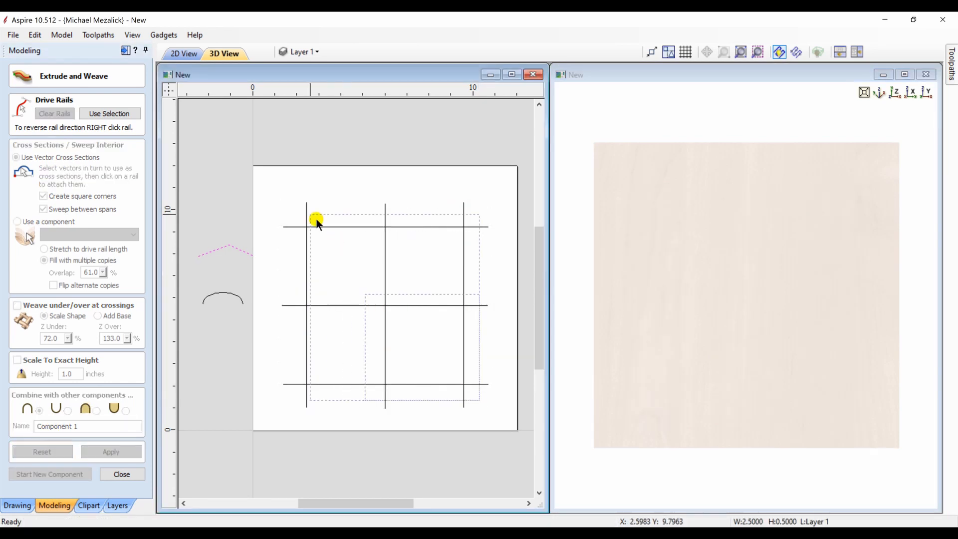
- Build a chevron-profile lattice along all six grid lines, then discard the preview
{"action": "left_click", "coordinate": [184, 54]}
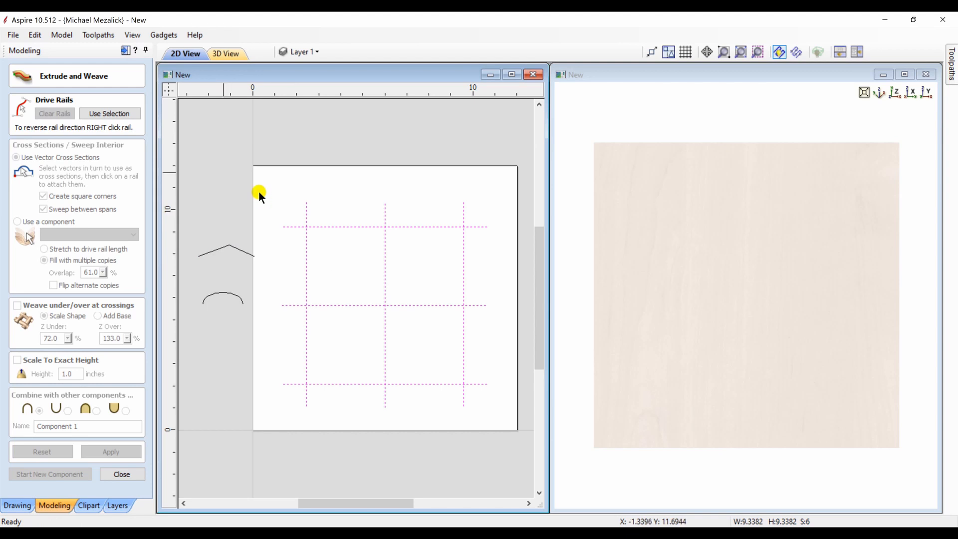
{"action": "left_click", "coordinate": [109, 114]}
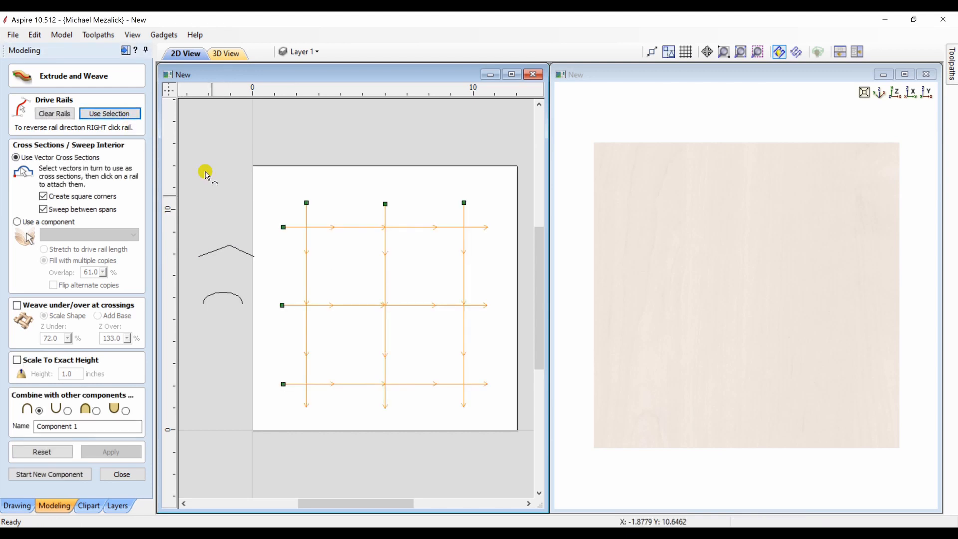
{"action": "left_click", "coordinate": [219, 250]}
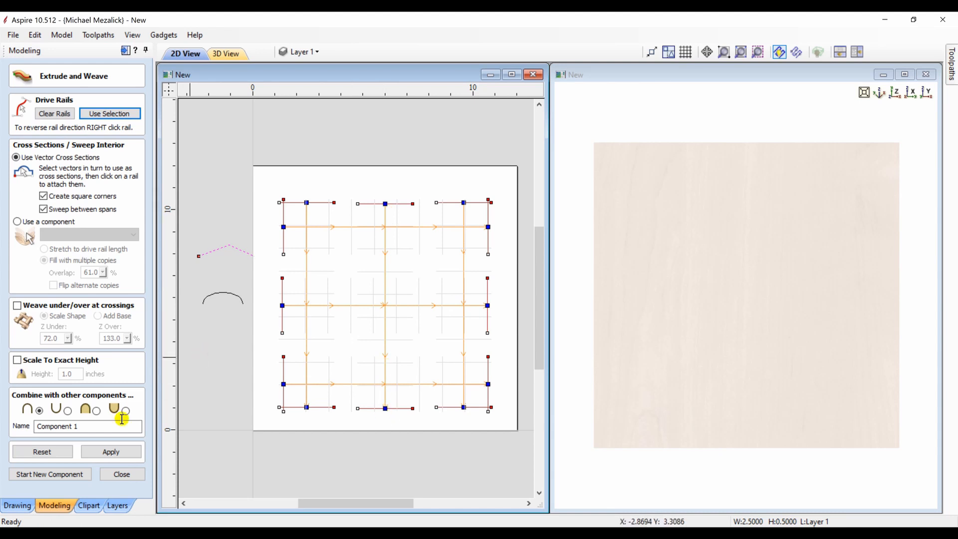
{"action": "left_click", "coordinate": [111, 451]}
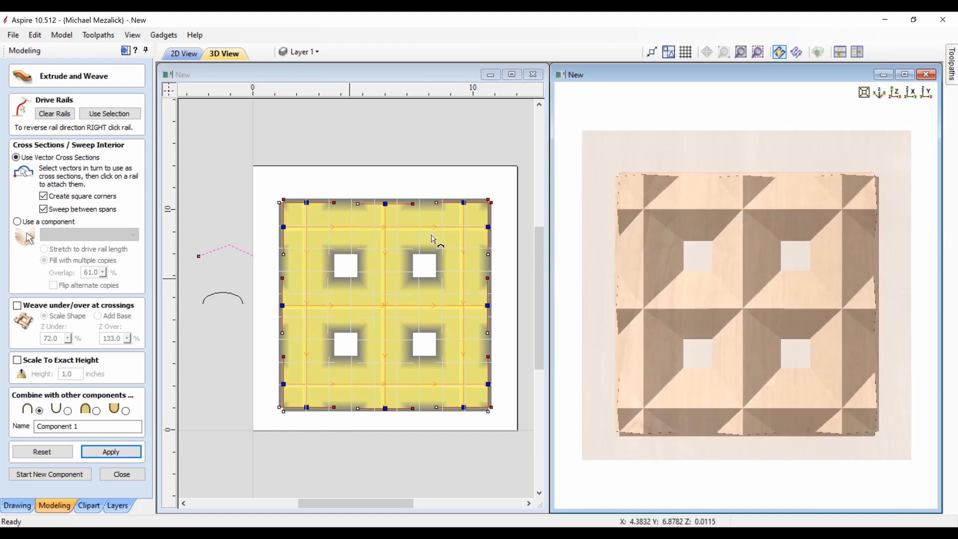
{"action": "left_click", "coordinate": [42, 451]}
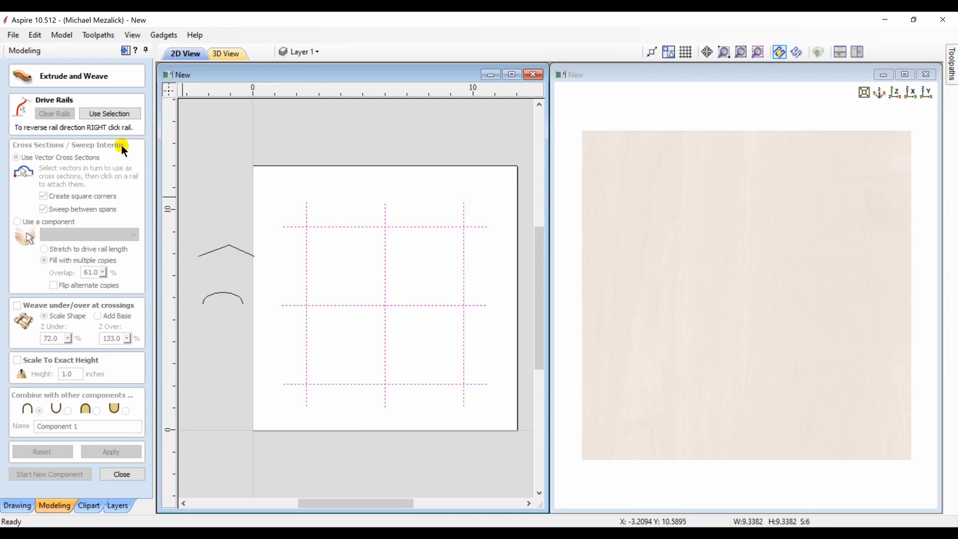
- Build a rounded arc-profile lattice on all six lines, then reset and clear all rails
{"action": "left_click", "coordinate": [110, 114]}
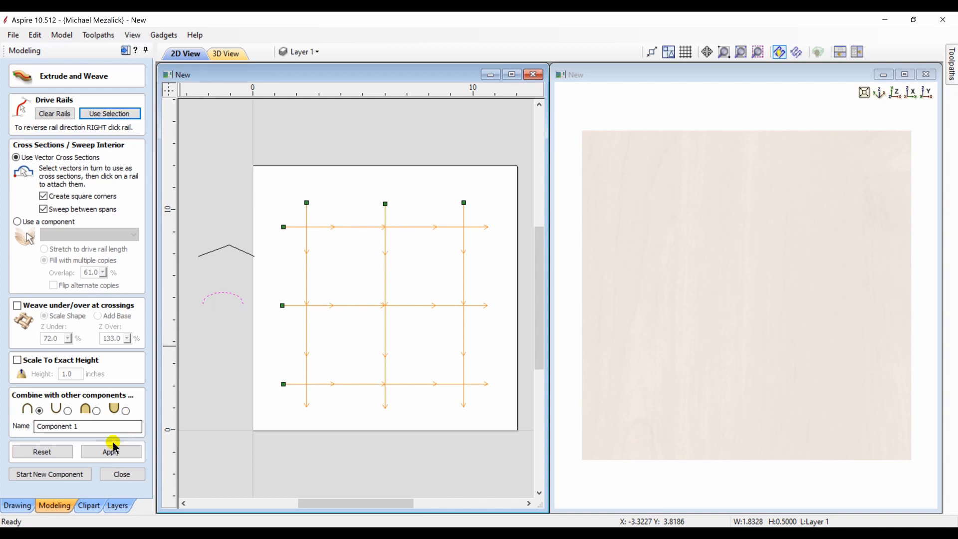
{"action": "left_click", "coordinate": [111, 451]}
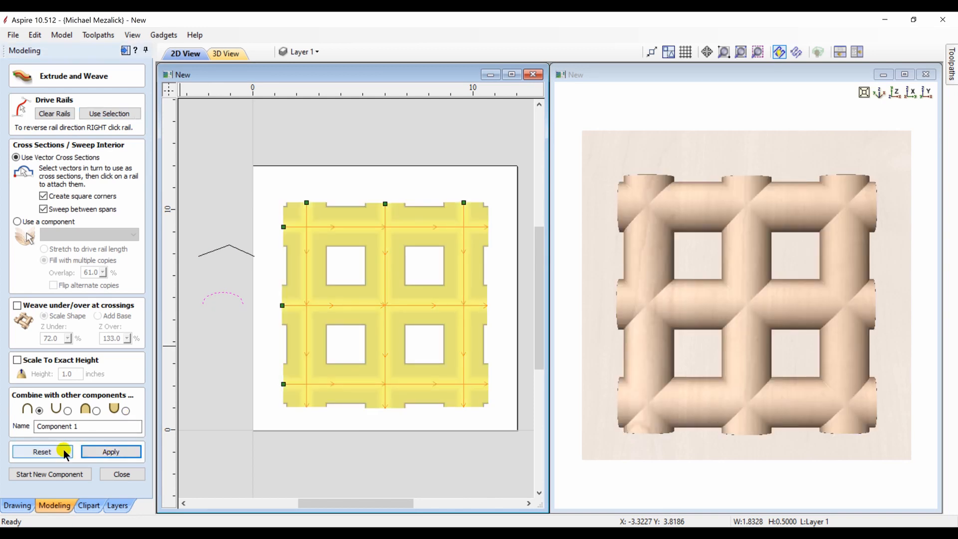
{"action": "left_click", "coordinate": [54, 114]}
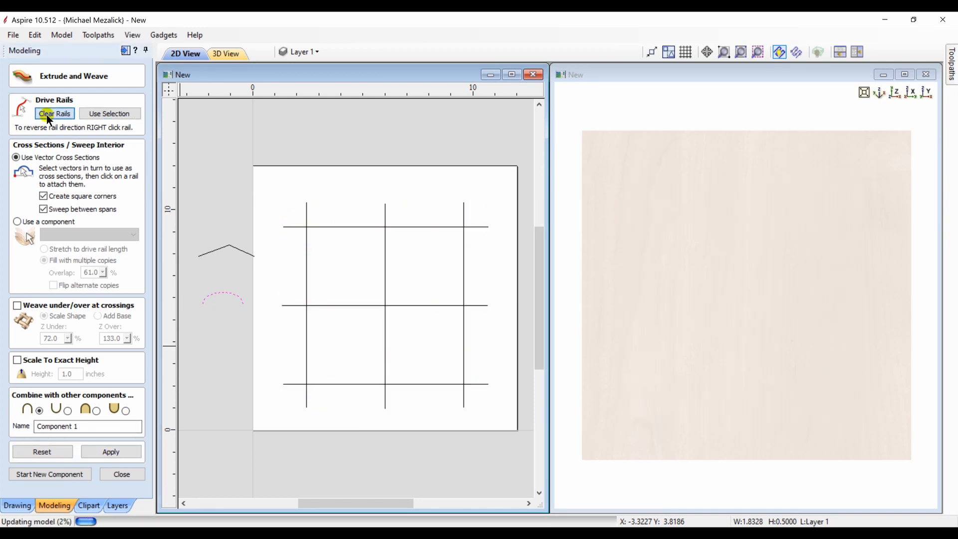
{"action": "left_click", "coordinate": [54, 114]}
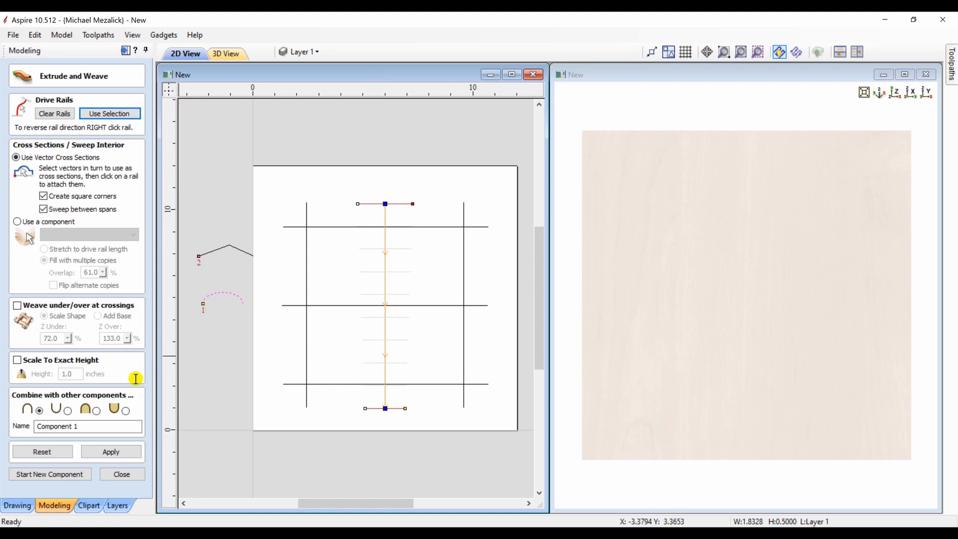
- Build a bar tapering from arc to chevron along the middle line, inspect it, then reset
{"action": "left_click", "coordinate": [110, 451]}
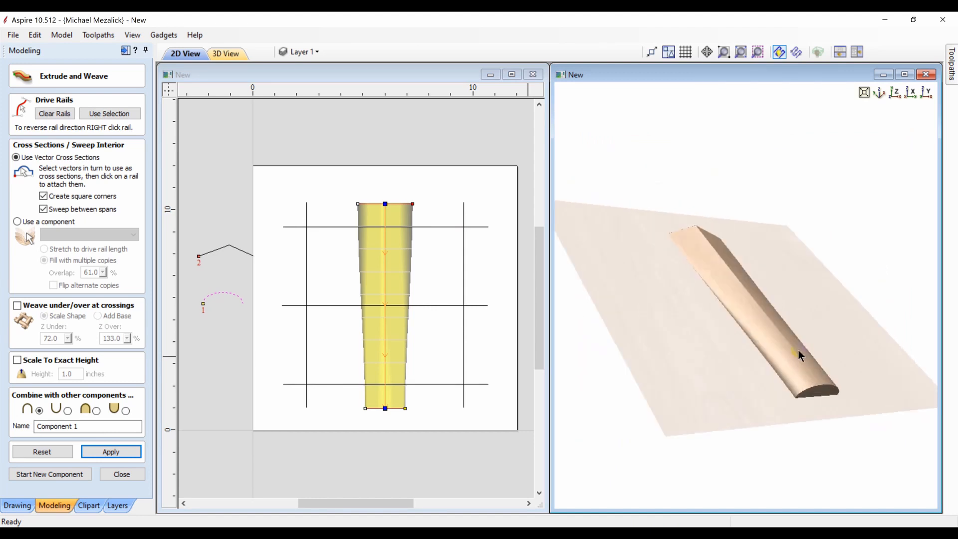
{"action": "left_click_drag", "start_coordinate": [801, 356], "coordinate": [740, 404]}
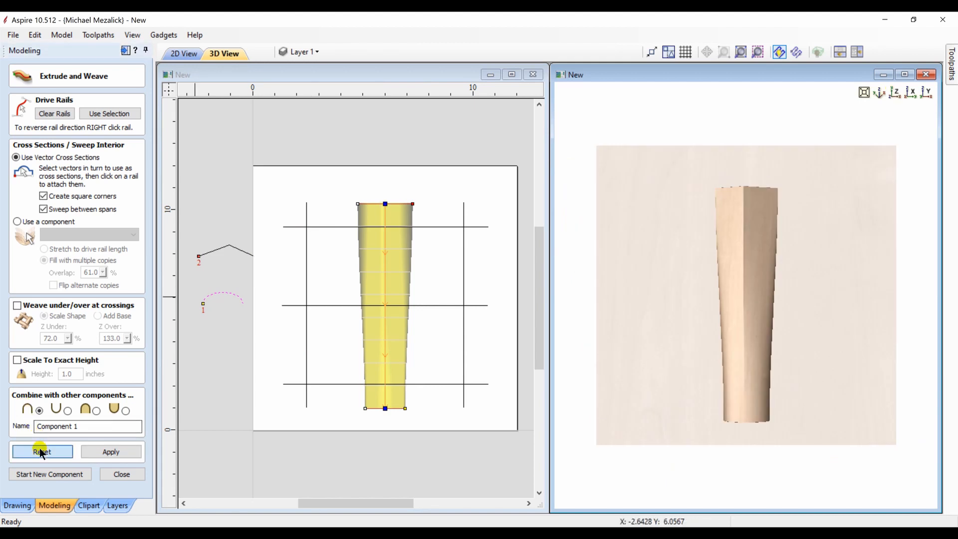
{"action": "left_click", "coordinate": [42, 451]}
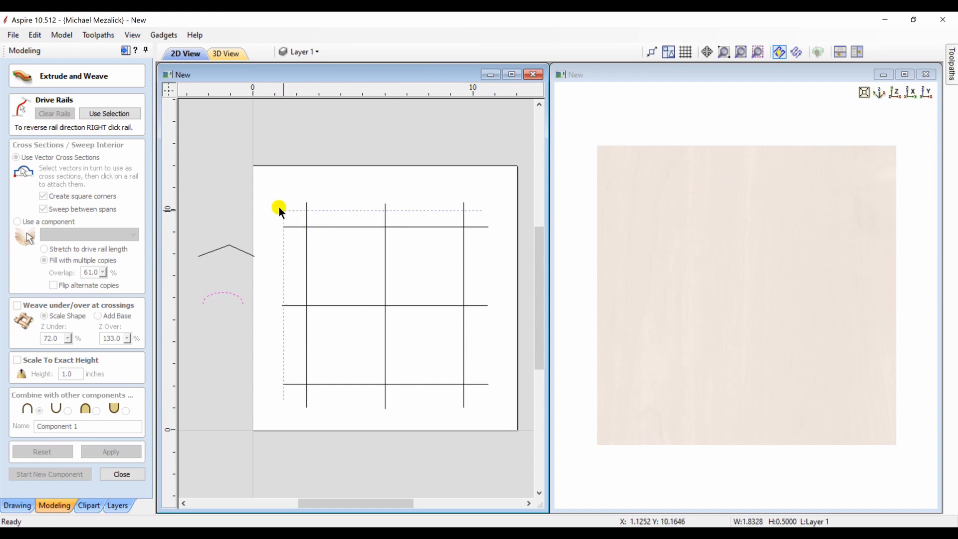
- Build a lattice with chevron outer bars and arc centre bars on all six lines, then reset
{"action": "left_click", "coordinate": [110, 114]}
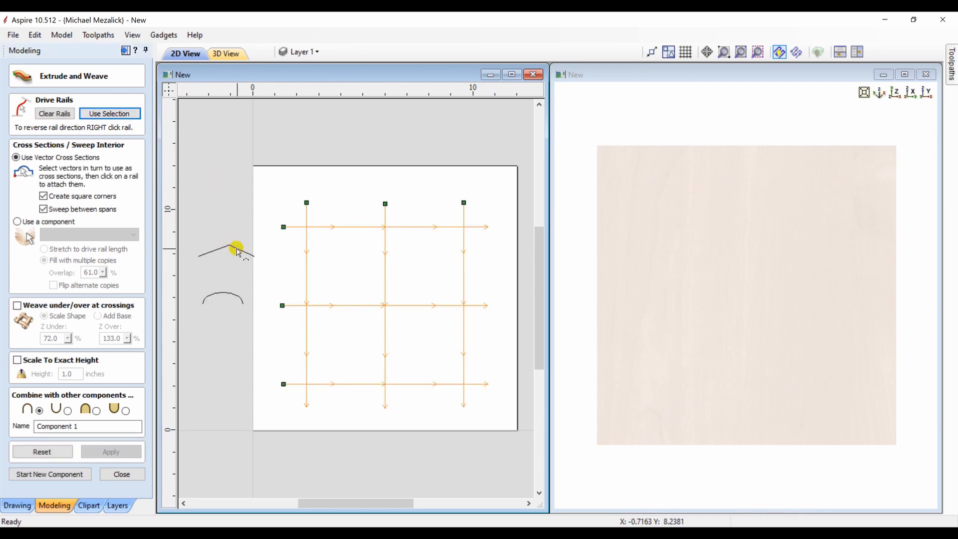
{"action": "left_click", "coordinate": [306, 204]}
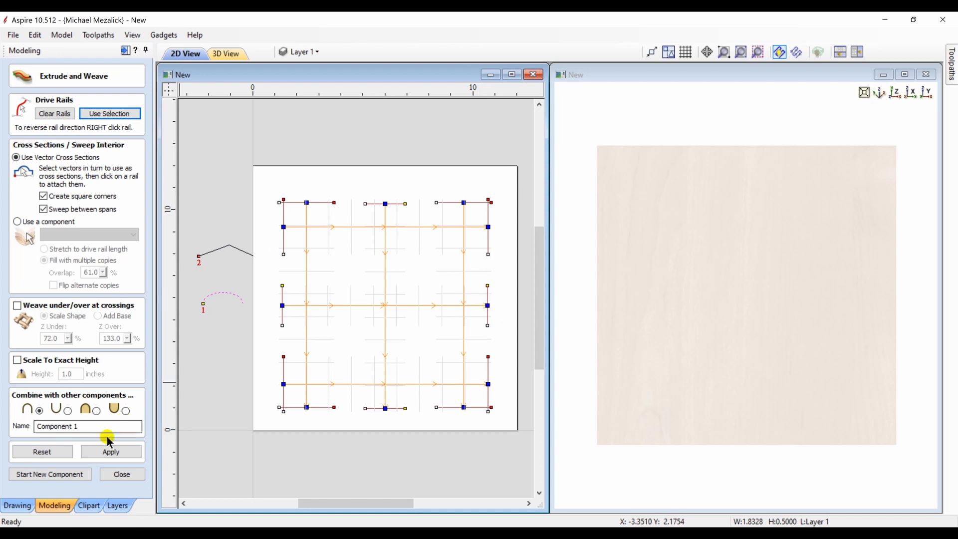
{"action": "left_click", "coordinate": [111, 451]}
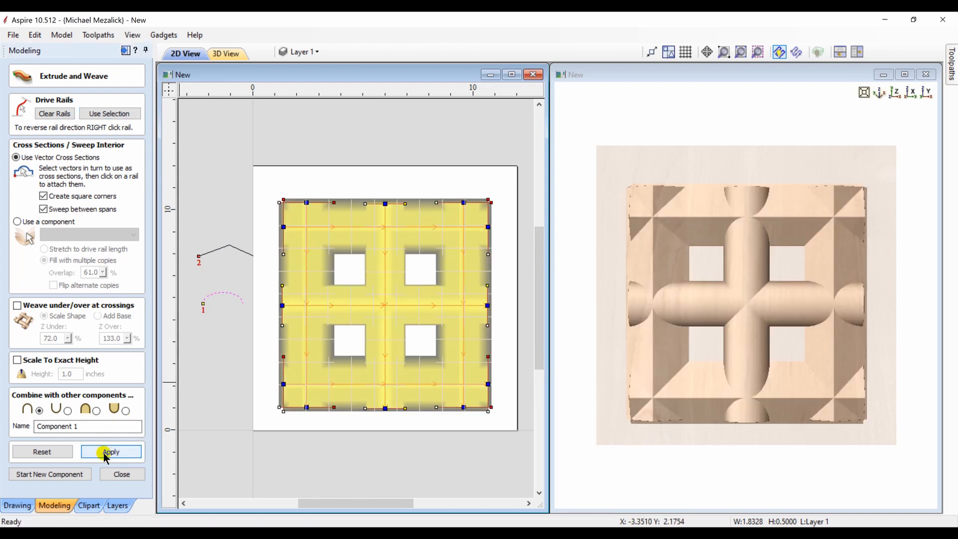
{"action": "left_click", "coordinate": [111, 452]}
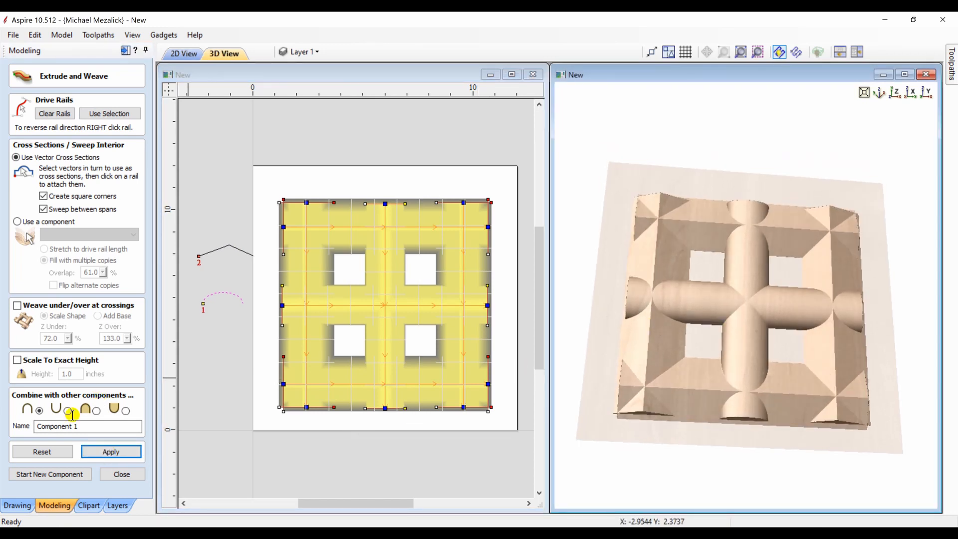
{"action": "left_click", "coordinate": [54, 114]}
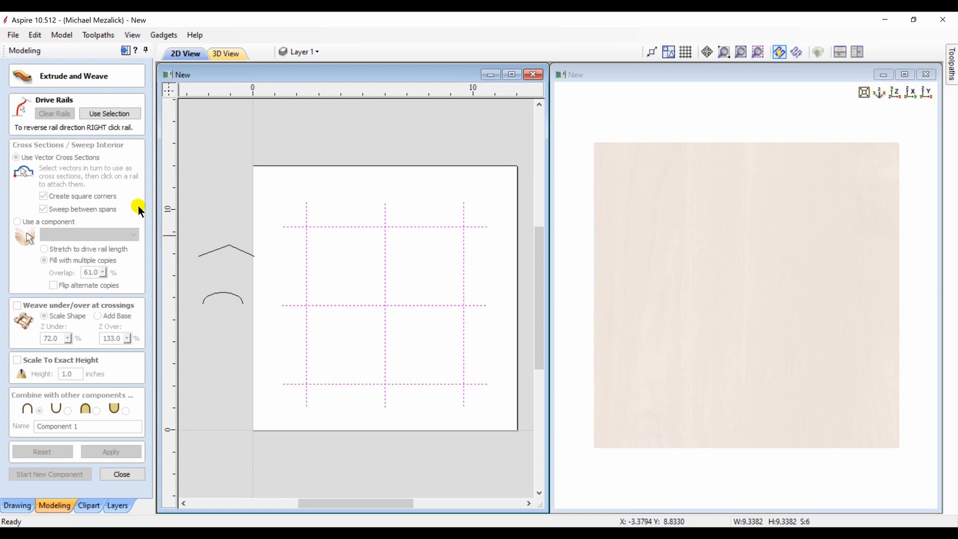
{"action": "left_click", "coordinate": [109, 113]}
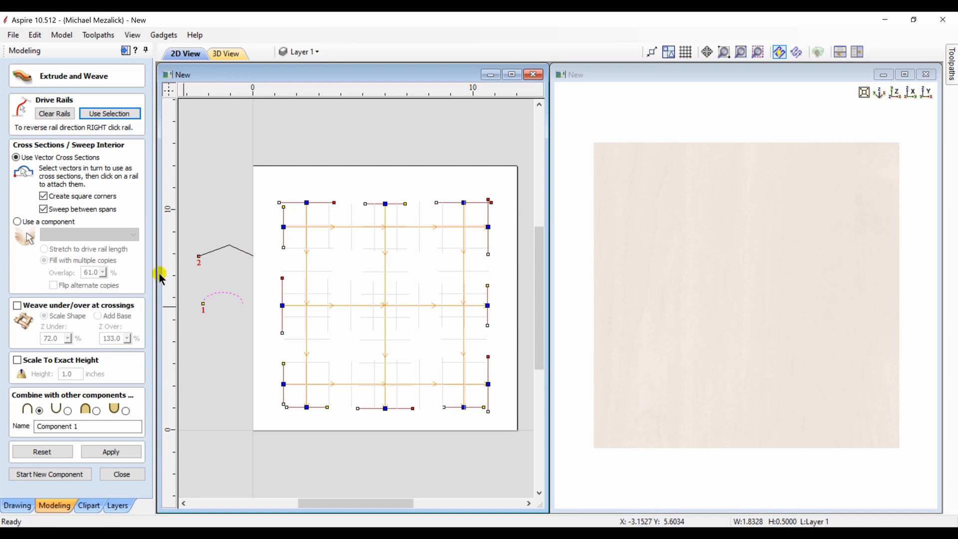
{"action": "left_click", "coordinate": [111, 451]}
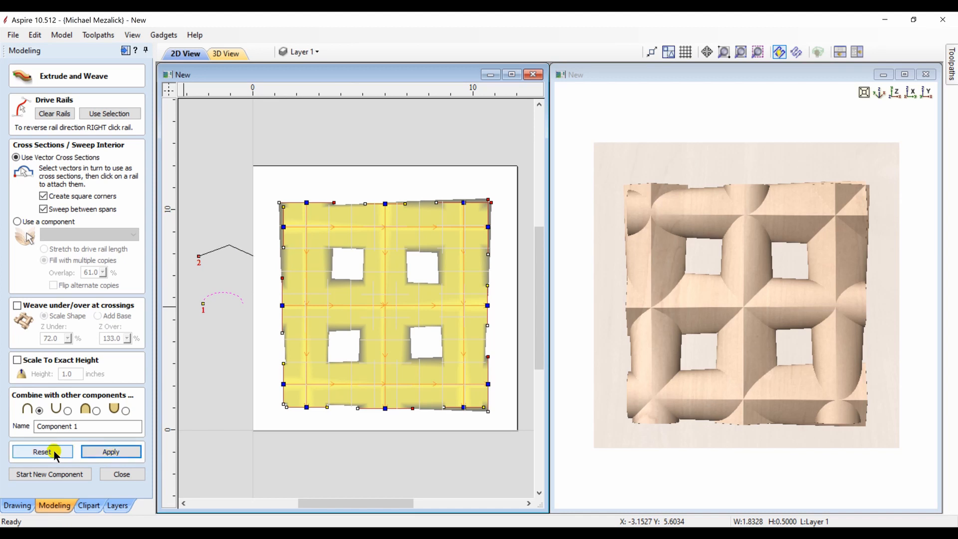
{"action": "left_click", "coordinate": [42, 452]}
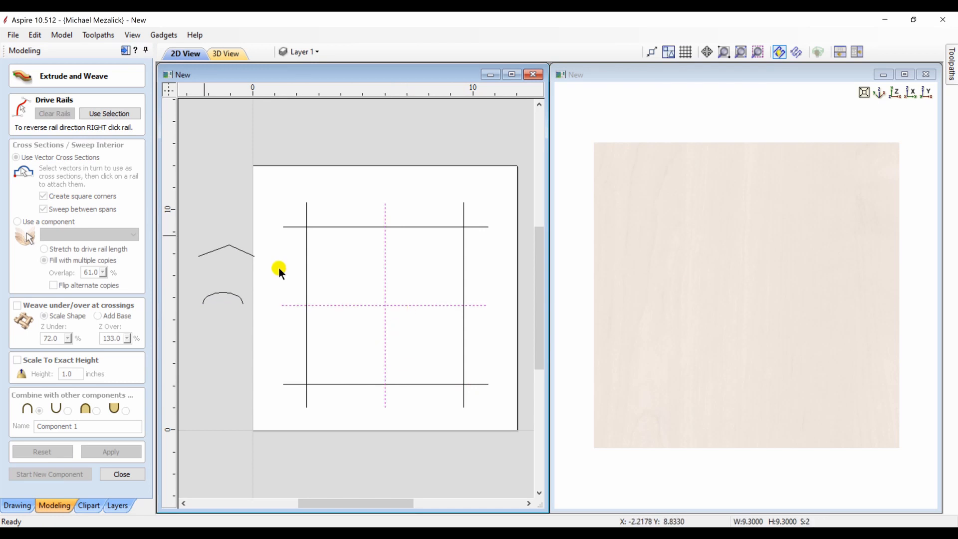
{"action": "left_click", "coordinate": [109, 114]}
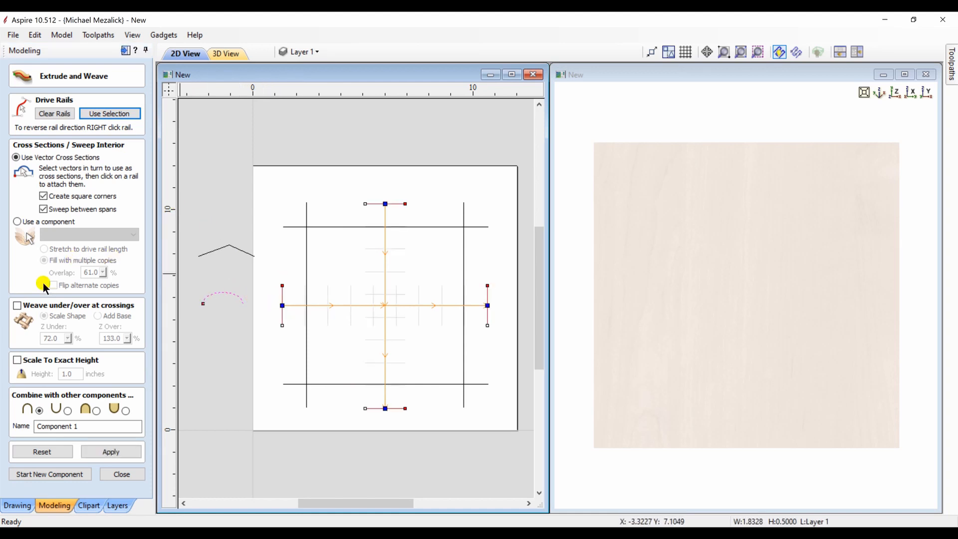
{"action": "left_click", "coordinate": [18, 305]}
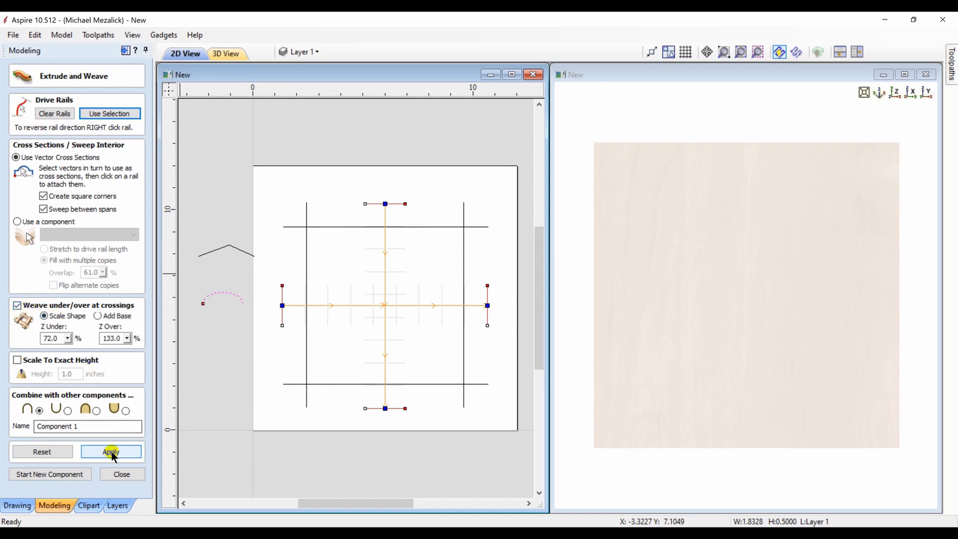
{"action": "left_click", "coordinate": [111, 452]}
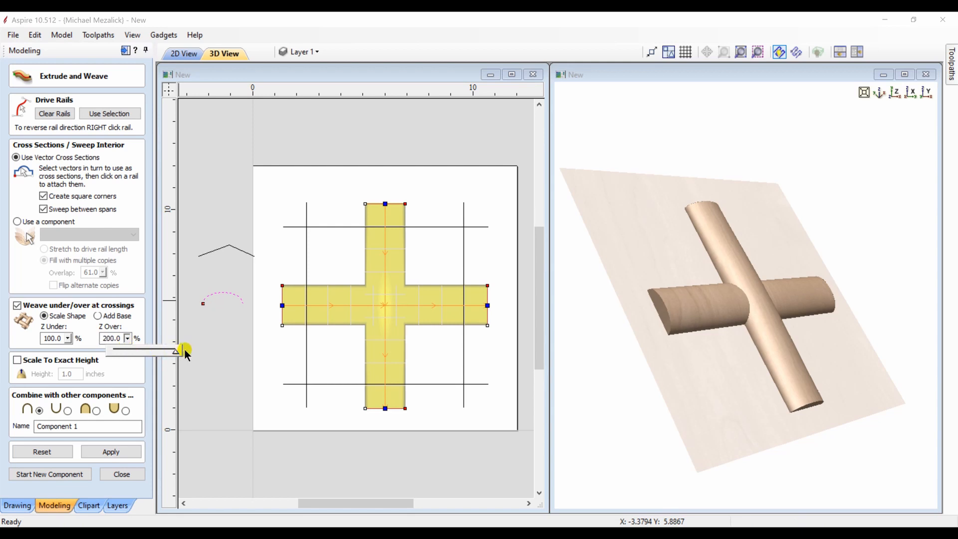
{"action": "left_click", "coordinate": [111, 452]}
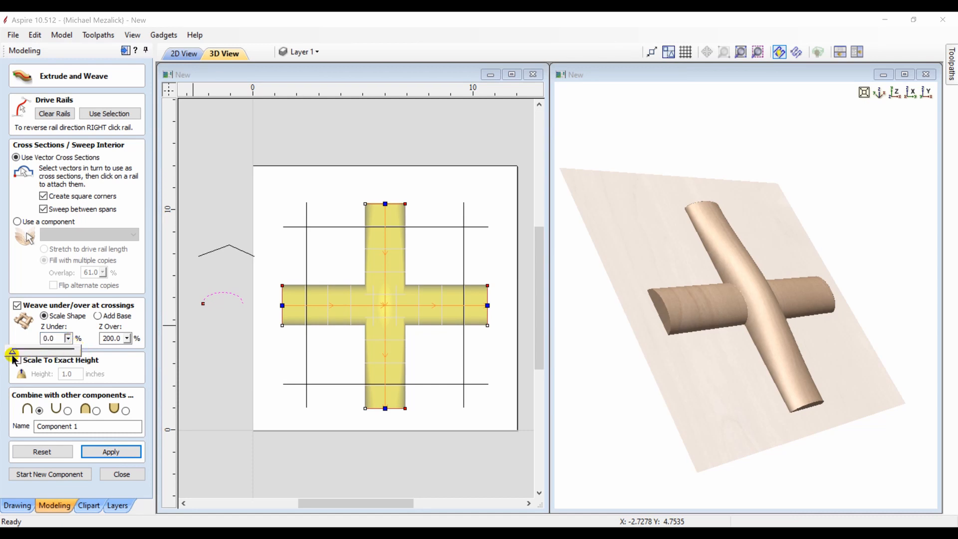
{"action": "left_click", "coordinate": [17, 361]}
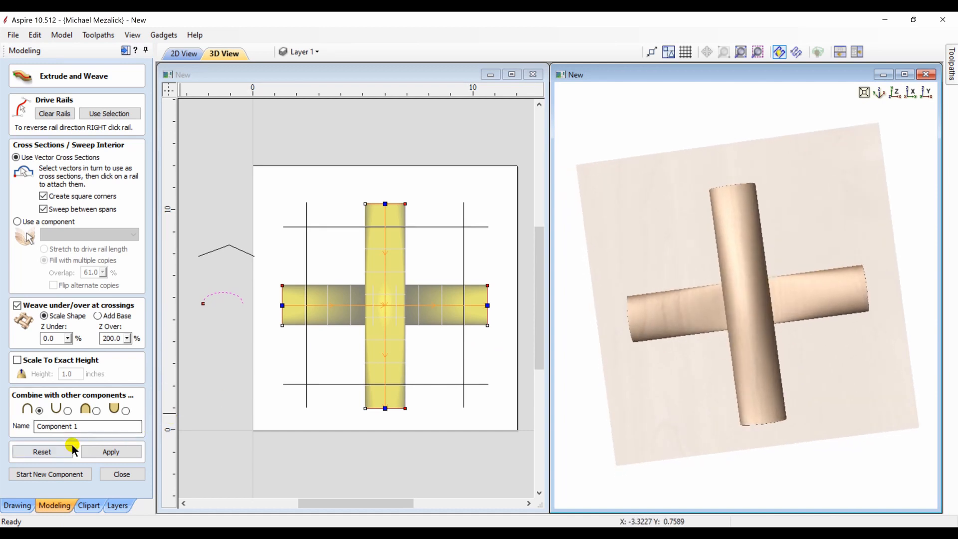
{"action": "left_click", "coordinate": [54, 113]}
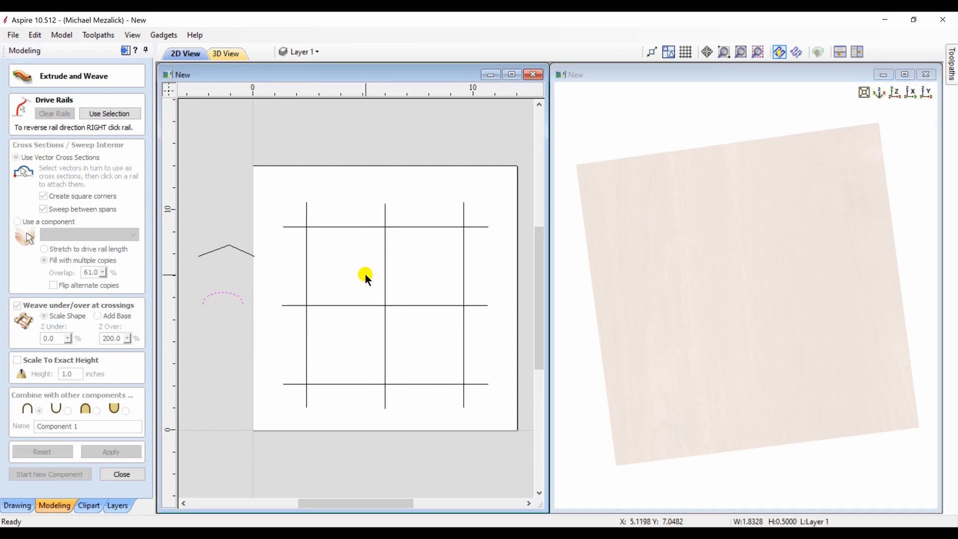
- Build a woven under/over lattice of rounded rods along all six grid lines
{"action": "left_click", "coordinate": [109, 114]}
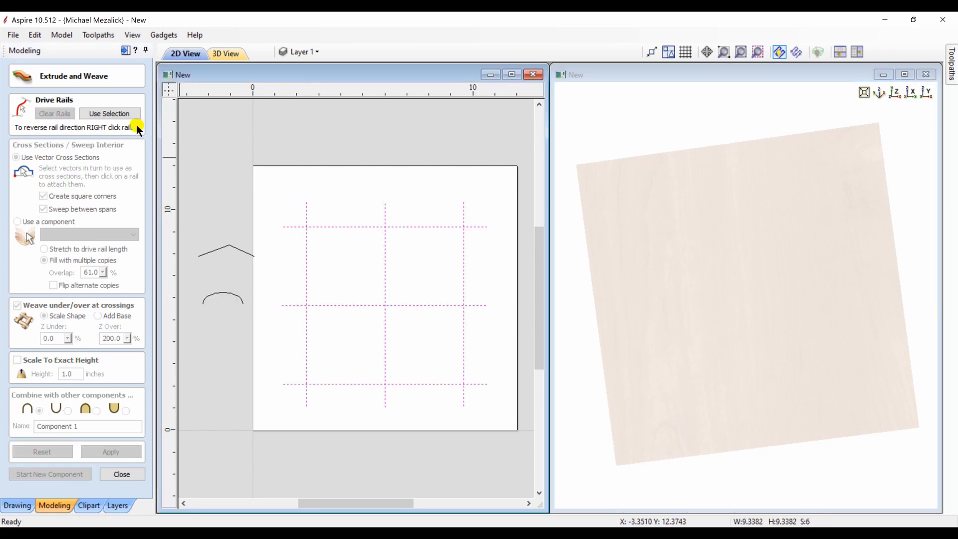
{"action": "left_click", "coordinate": [110, 114]}
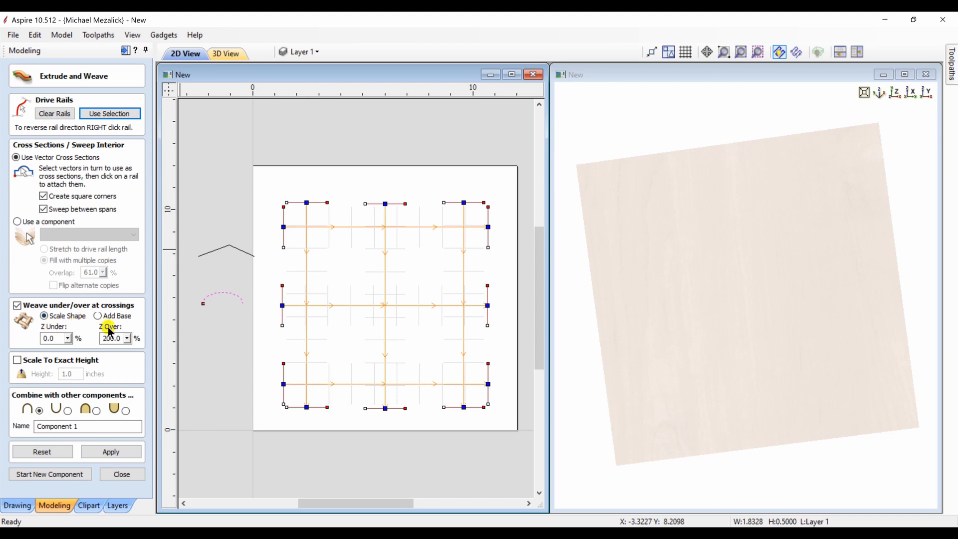
{"action": "left_click", "coordinate": [111, 451]}
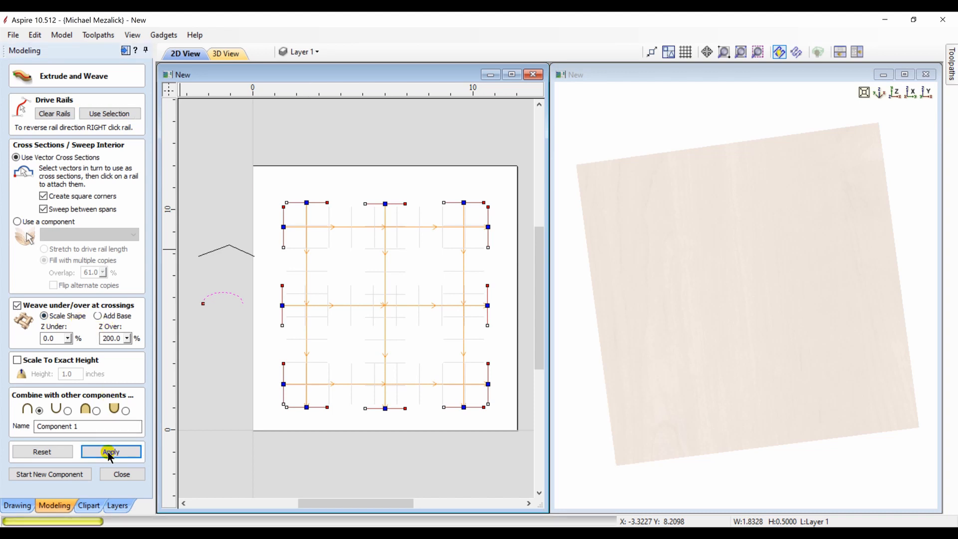
{"action": "left_click", "coordinate": [111, 451]}
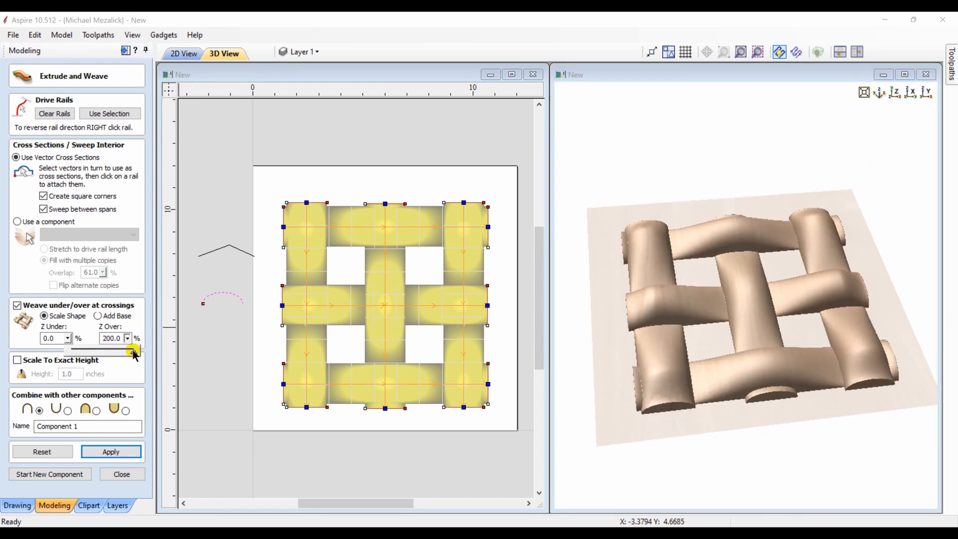
- Lower the Z Over crossing height and rebuild the weave
{"action": "left_click_drag", "start_coordinate": [132, 351], "coordinate": [105, 353]}
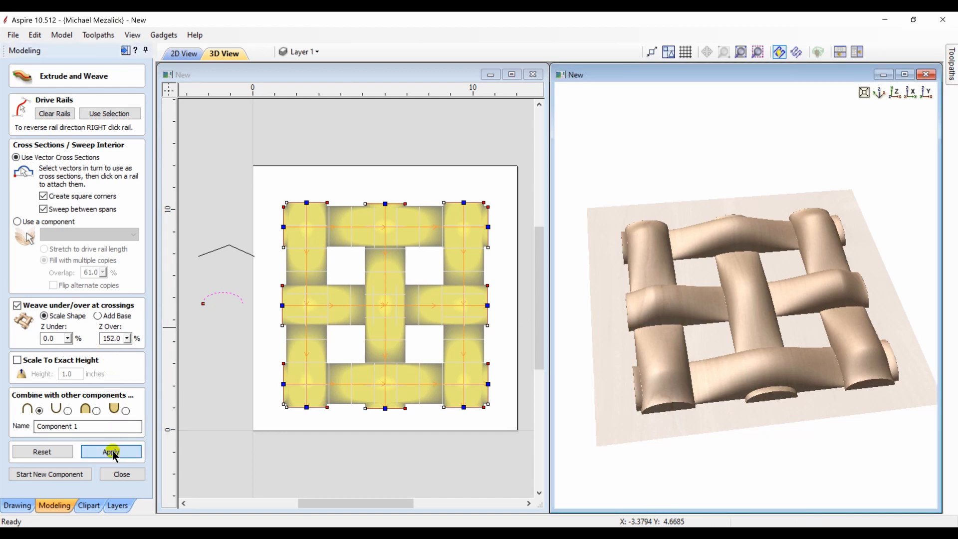
{"action": "left_click", "coordinate": [111, 451]}
{"action": "type", "text": "35"}
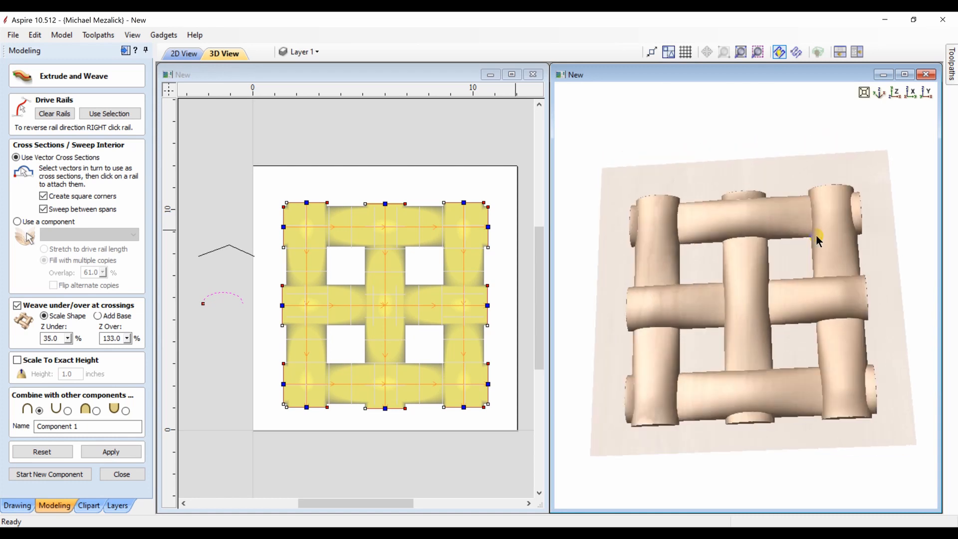
- Reset the woven model, clear the rails and set the grid lines as rails again
{"action": "left_click", "coordinate": [54, 113]}
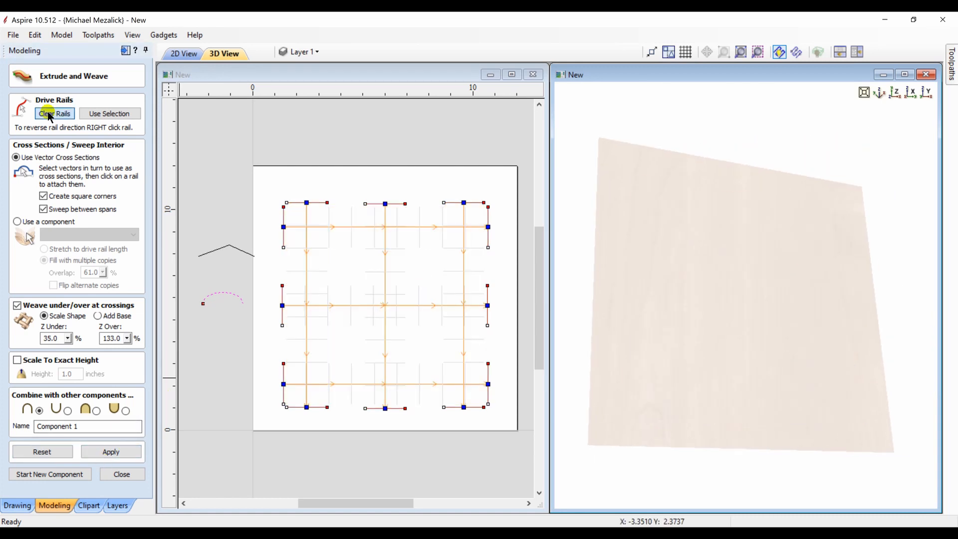
{"action": "left_click", "coordinate": [54, 114]}
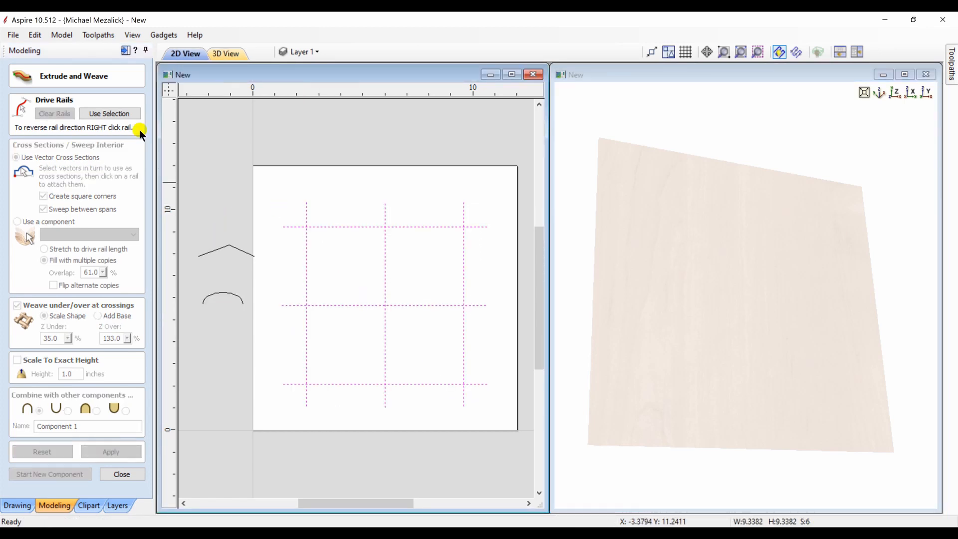
{"action": "left_click", "coordinate": [110, 114]}
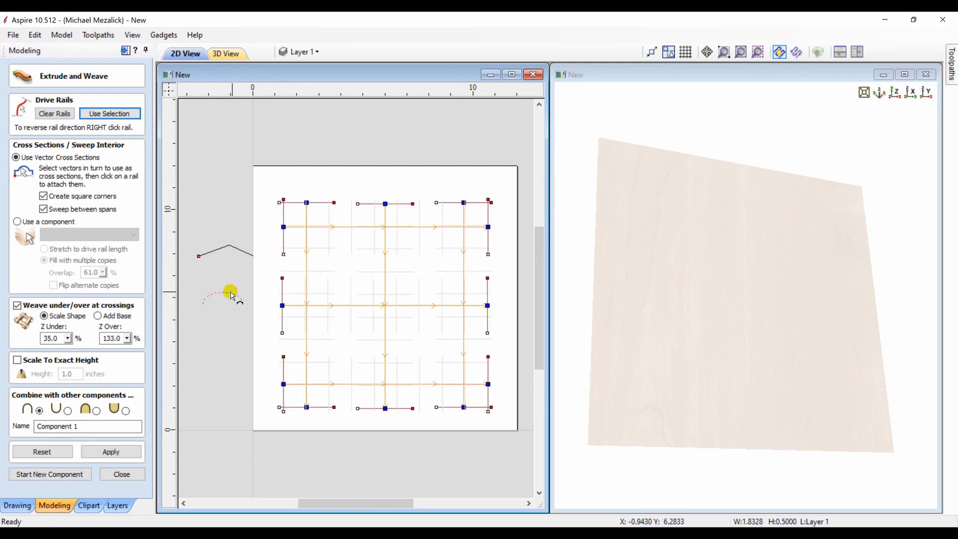
- Sweep the grid with both chevron and arc profiles into a mixed lattice and inspect it
{"action": "left_click", "coordinate": [391, 380]}
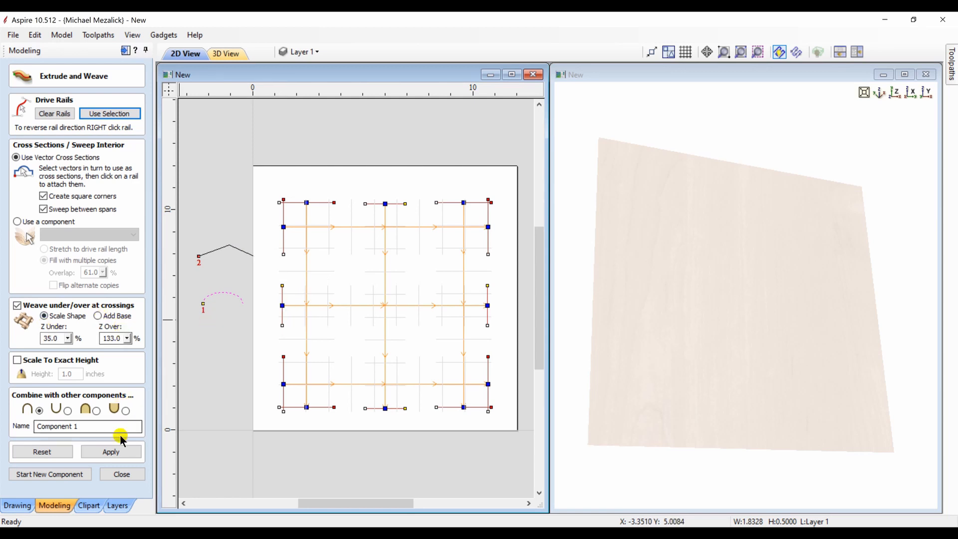
{"action": "left_click", "coordinate": [111, 451]}
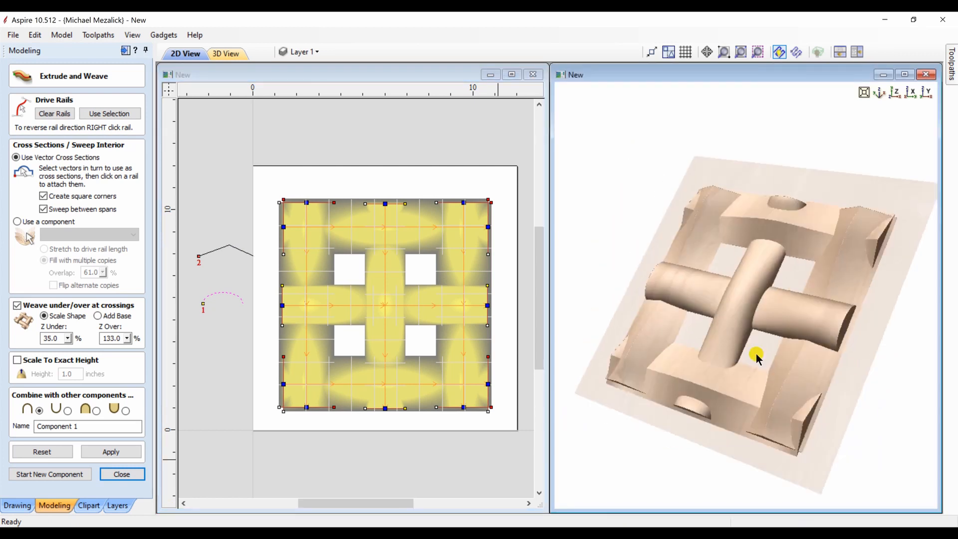
{"action": "left_click_drag", "start_coordinate": [757, 360], "coordinate": [888, 301]}
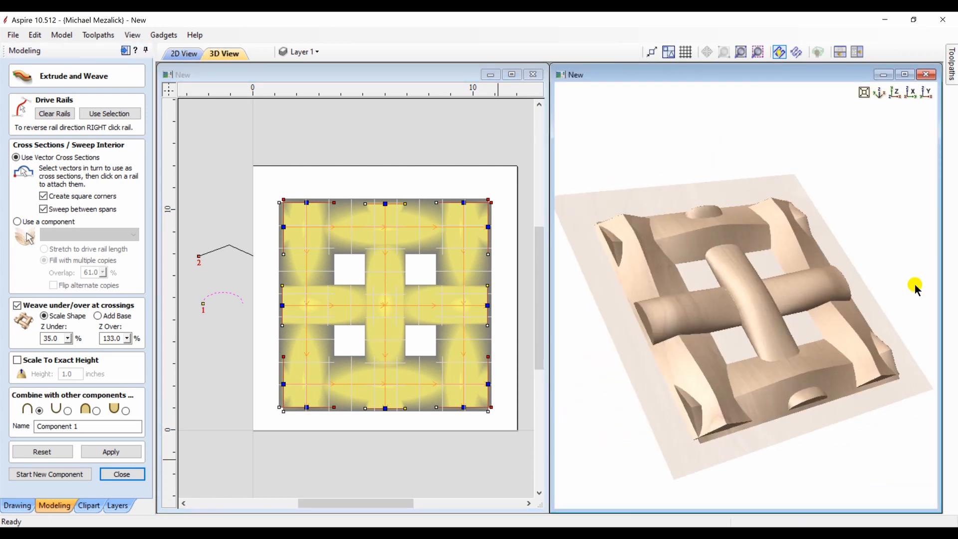
{"action": "left_click", "coordinate": [111, 451]}
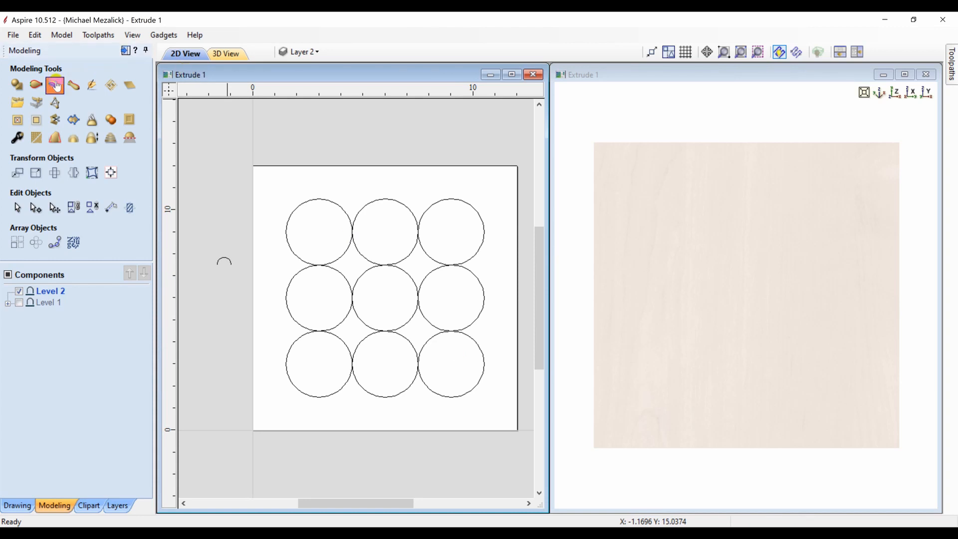
- Sweep the nine circles with the arc profile into a grid of rounded rings, toggling weave at crossings
{"action": "left_click", "coordinate": [54, 84]}
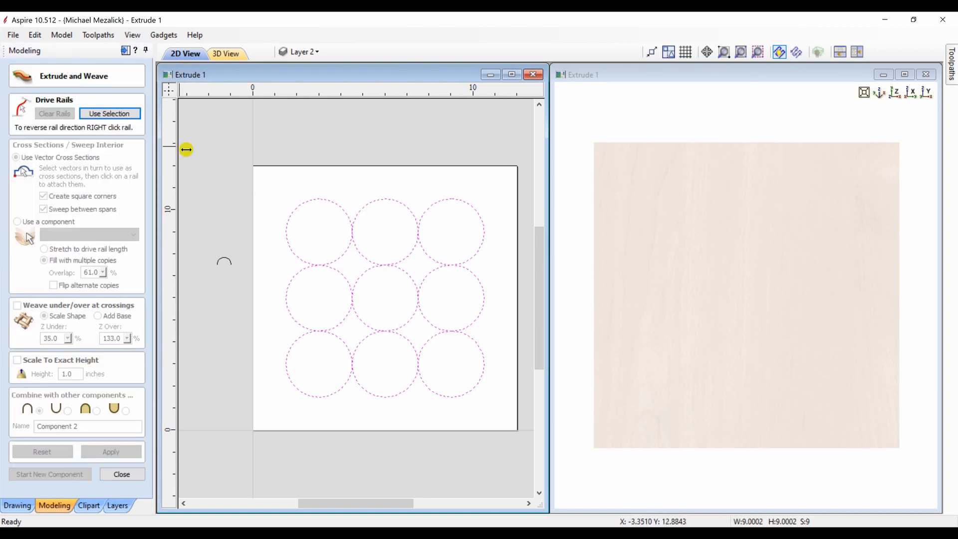
{"action": "left_click", "coordinate": [110, 114]}
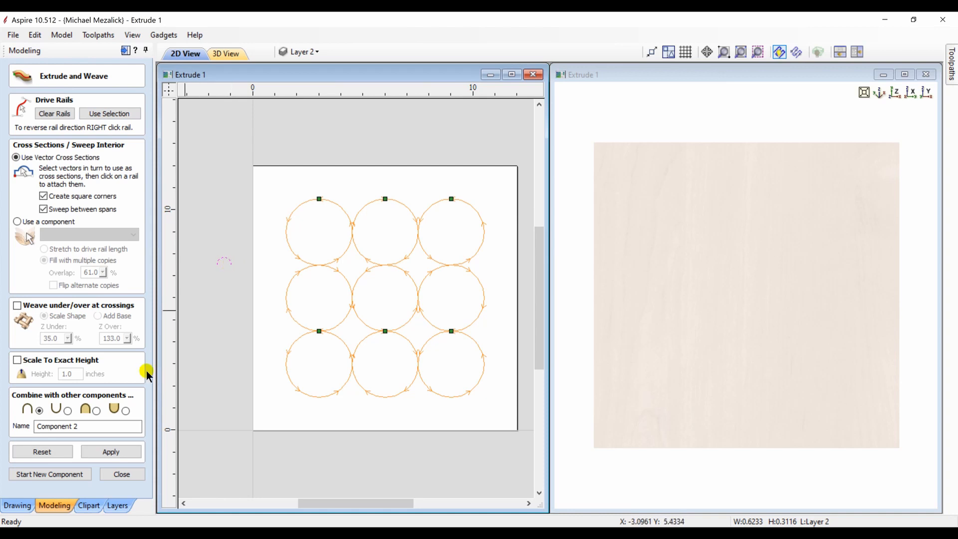
{"action": "left_click", "coordinate": [111, 451]}
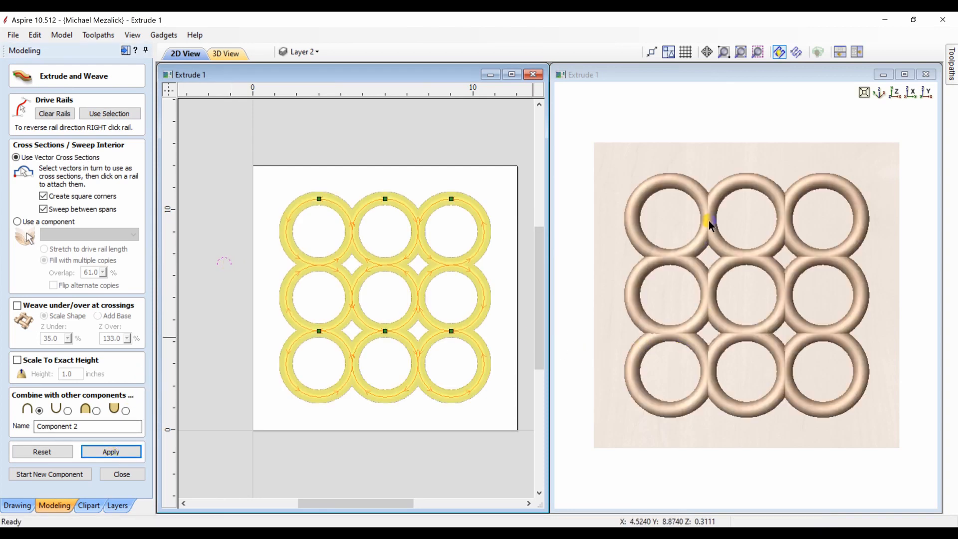
{"action": "left_click", "coordinate": [18, 305]}
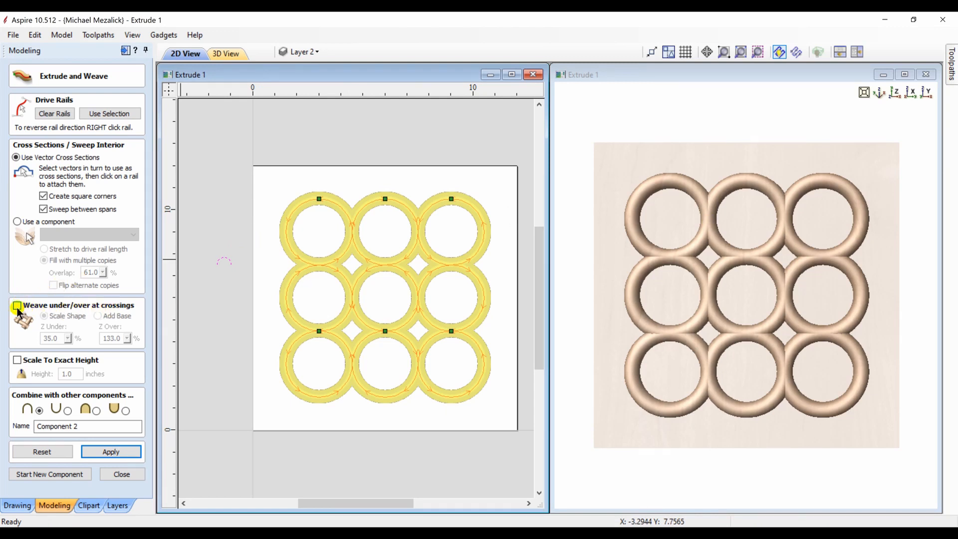
{"action": "left_click", "coordinate": [17, 306]}
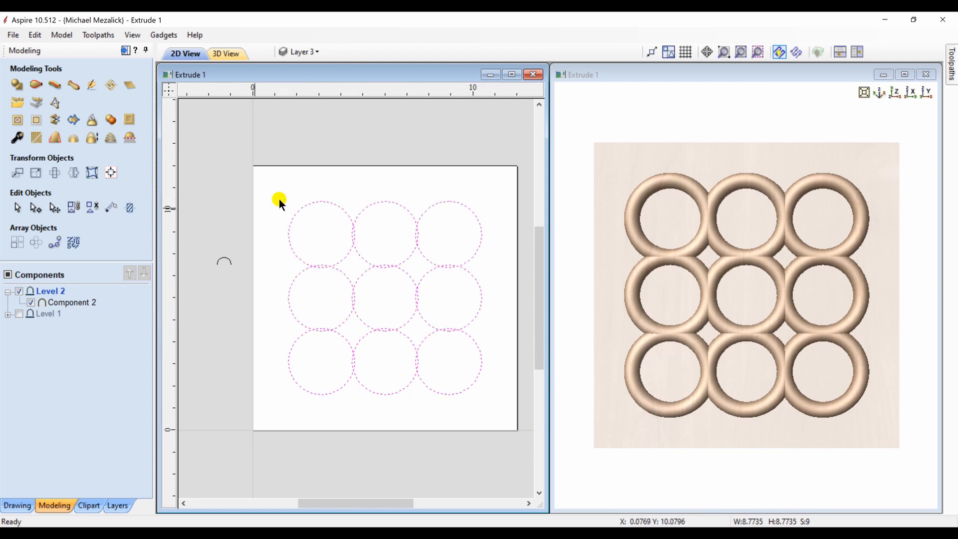
- Hide the ring component and rebuild the nine rings from the circles without under/over weaving
{"action": "left_click", "coordinate": [31, 303]}
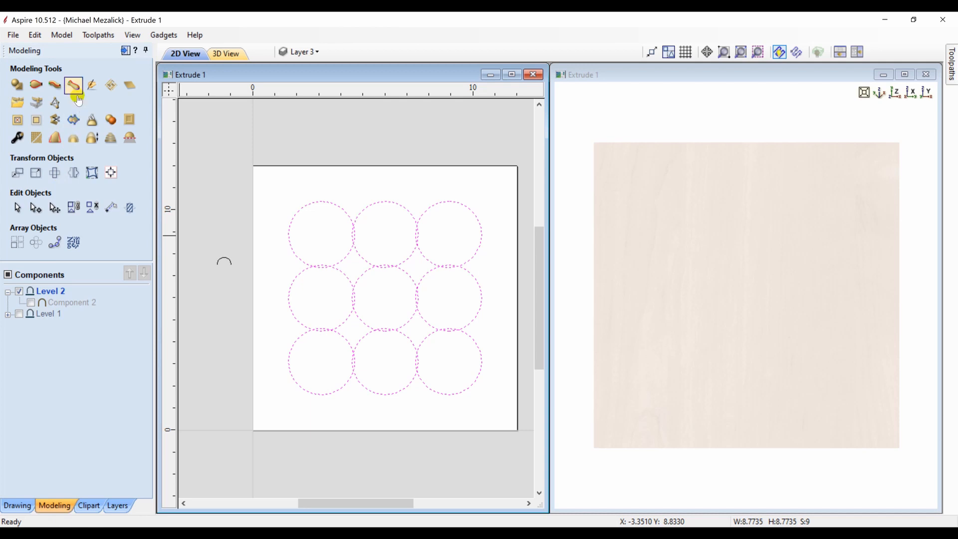
{"action": "left_click", "coordinate": [73, 85]}
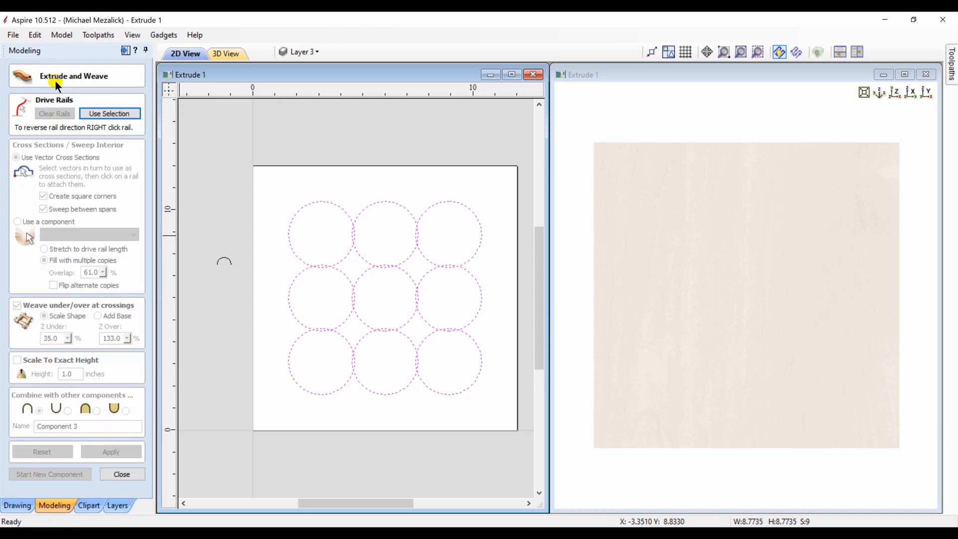
{"action": "left_click", "coordinate": [109, 114]}
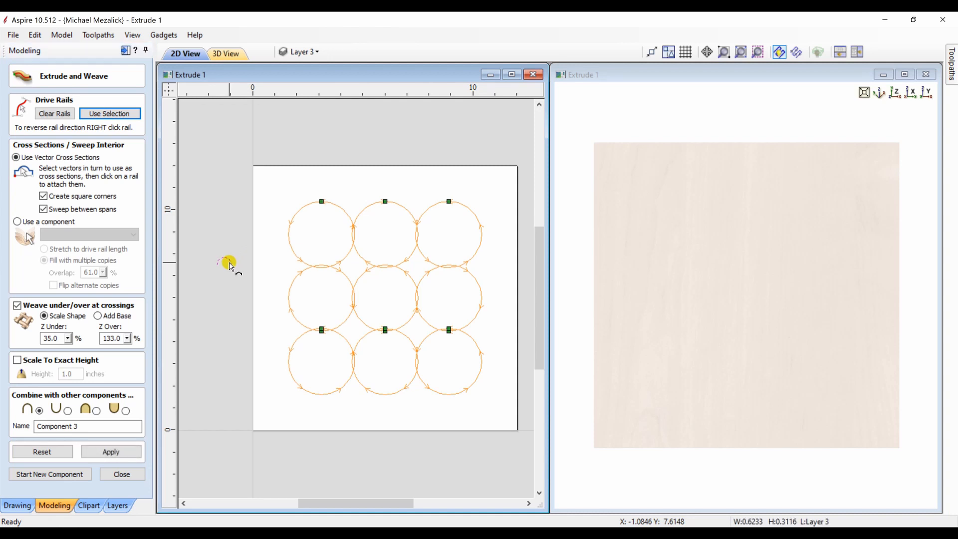
{"action": "left_click", "coordinate": [321, 202]}
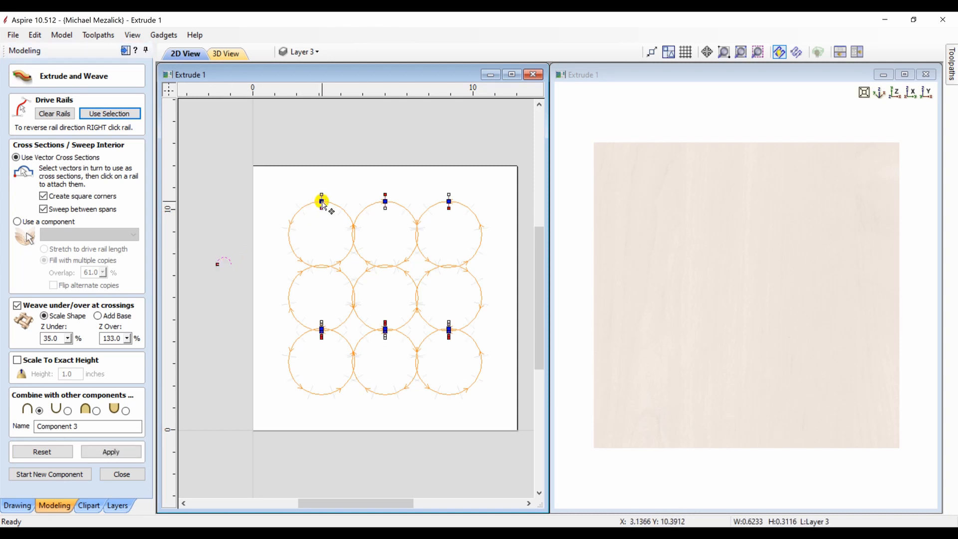
{"action": "left_click", "coordinate": [17, 306]}
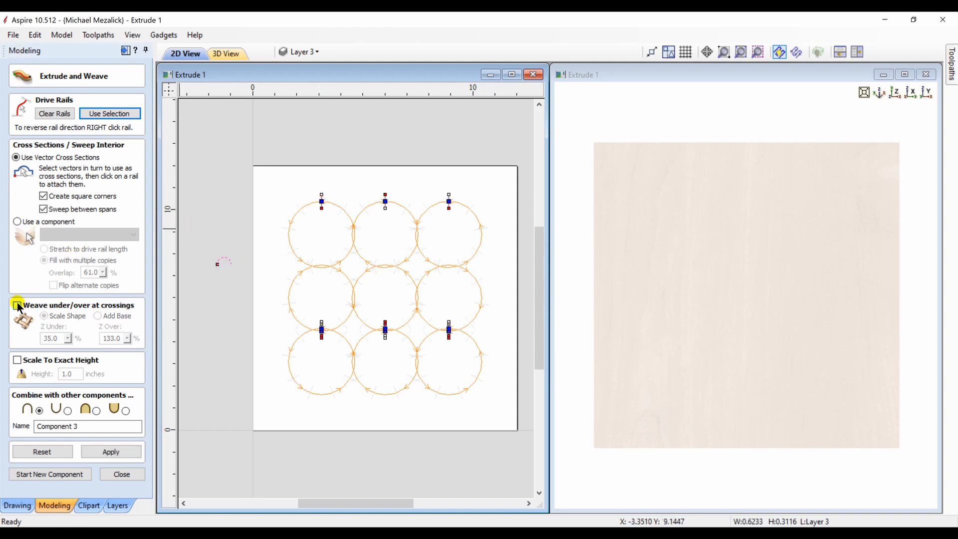
{"action": "left_click", "coordinate": [111, 452]}
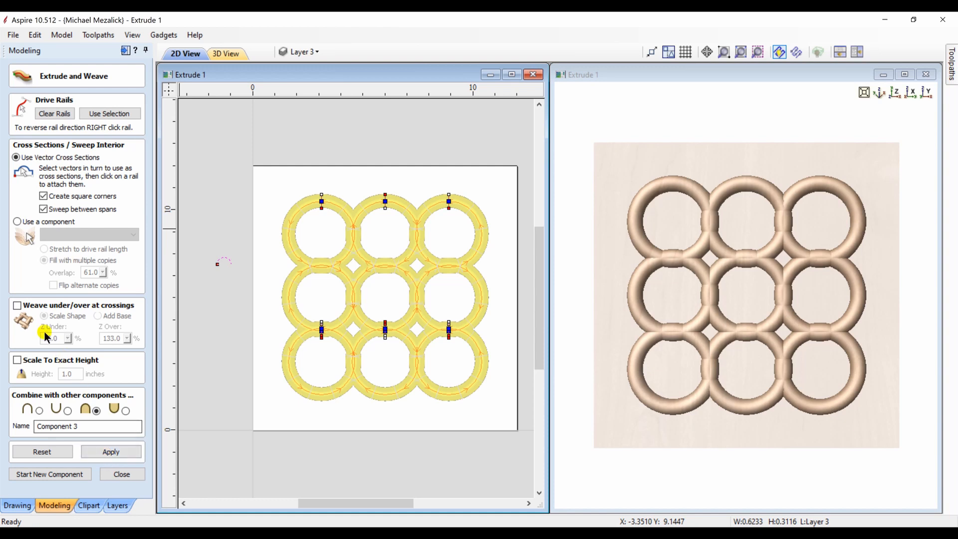
- Re-enable weaving with Z Under 74% and Z Over 167%, rebuild the rings and close the tool
{"action": "left_click", "coordinate": [18, 306]}
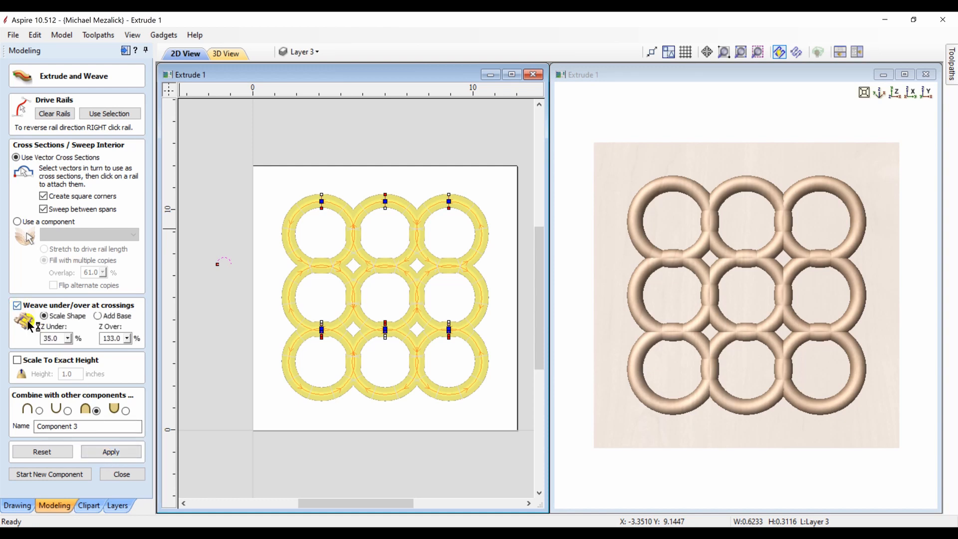
{"action": "left_click", "coordinate": [111, 452]}
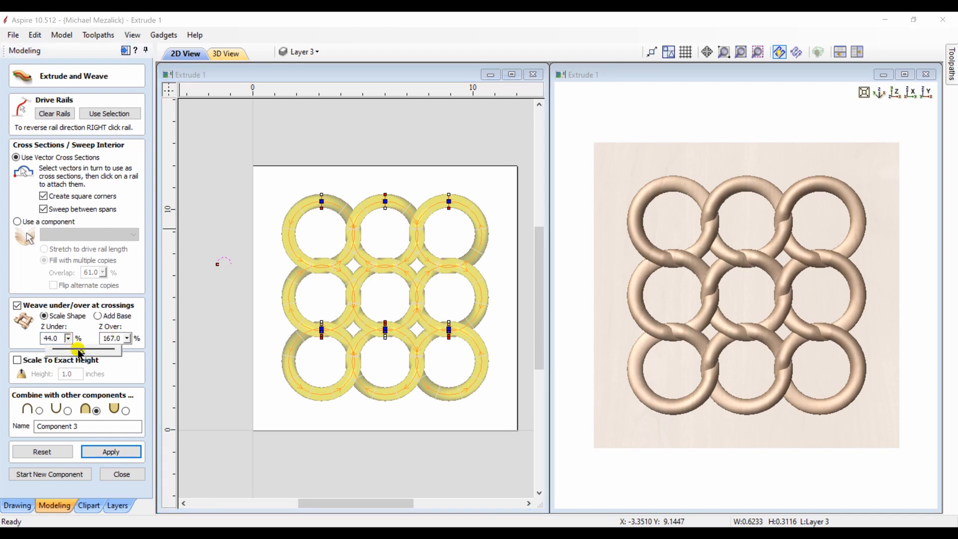
{"action": "left_click", "coordinate": [111, 451]}
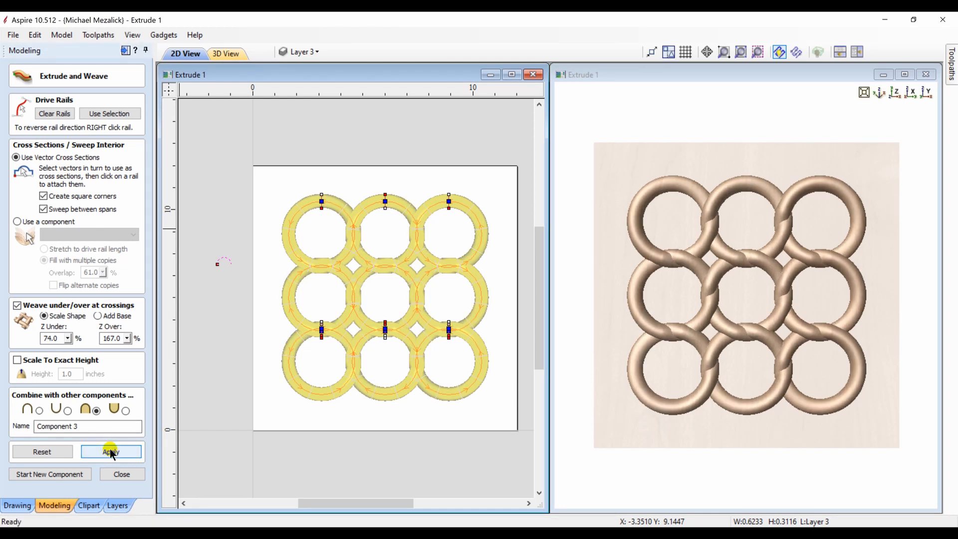
{"action": "left_click", "coordinate": [54, 114]}
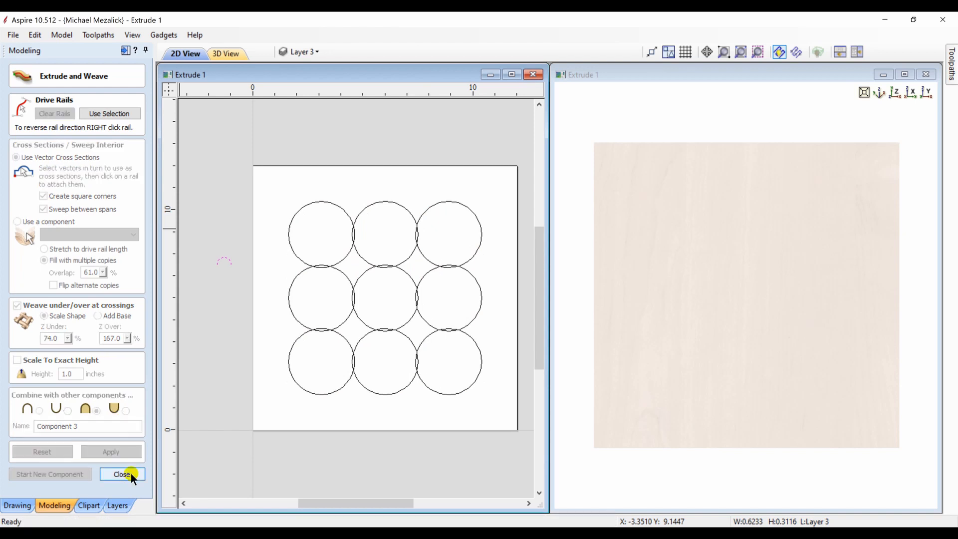
{"action": "left_click", "coordinate": [122, 474]}
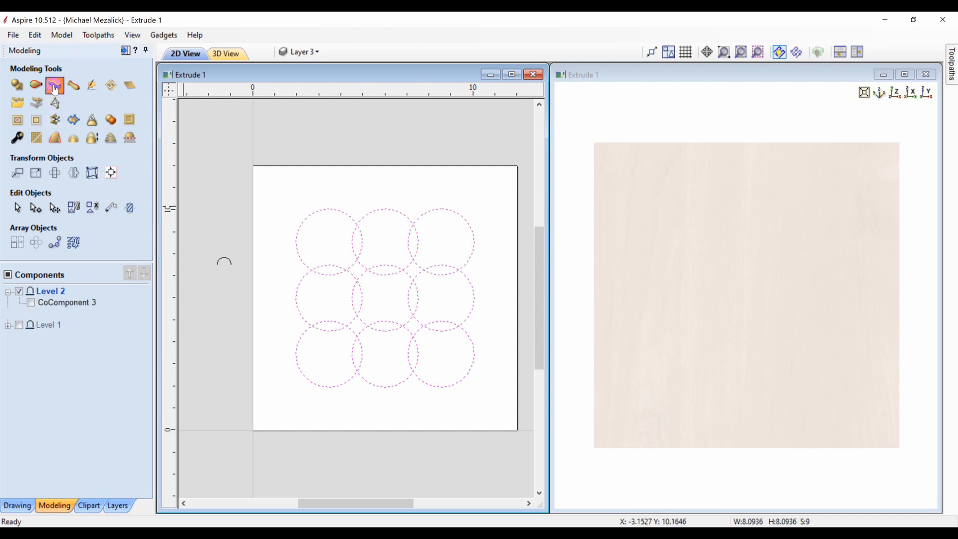
- Rebuild the woven rings from the nine circles with Extrude and Weave and inspect them in 3D
{"action": "left_click", "coordinate": [55, 85]}
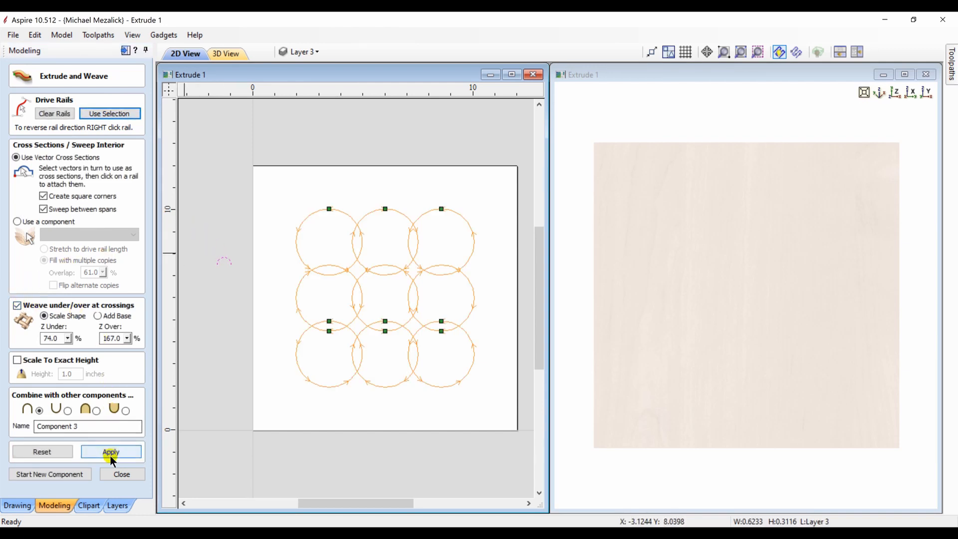
{"action": "left_click", "coordinate": [111, 452]}
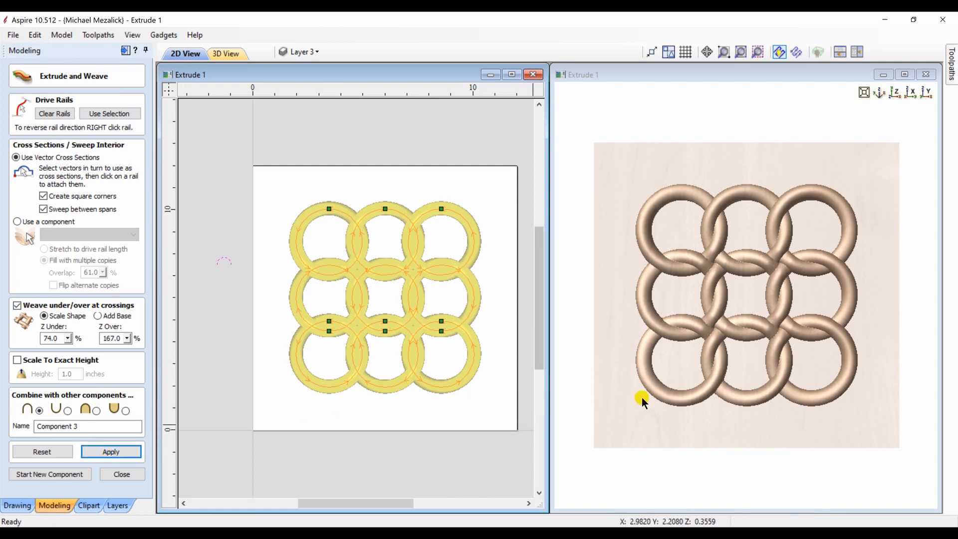
{"action": "left_click_drag", "start_coordinate": [642, 400], "coordinate": [742, 304]}
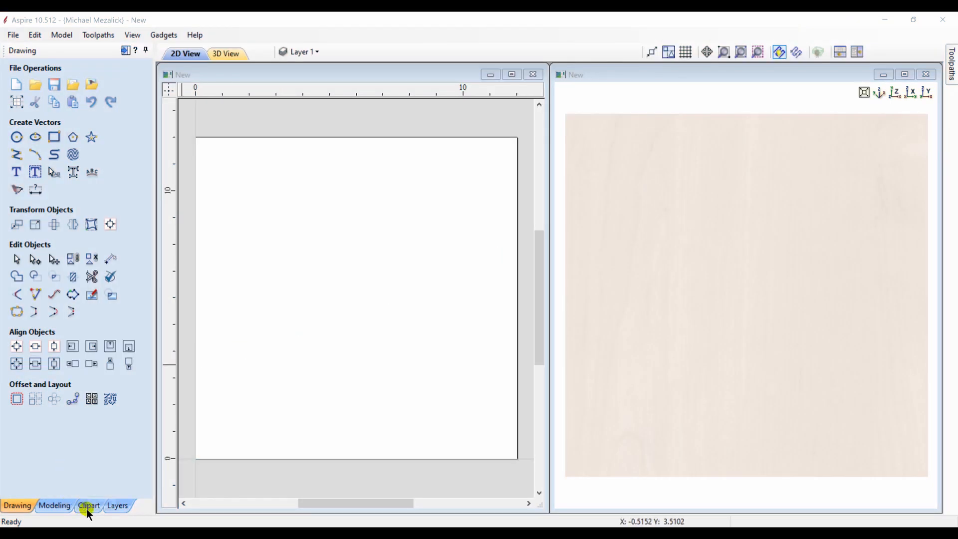
- Browse the Borders clipart folder down to the chain and rope border designs
{"action": "left_click", "coordinate": [88, 505]}
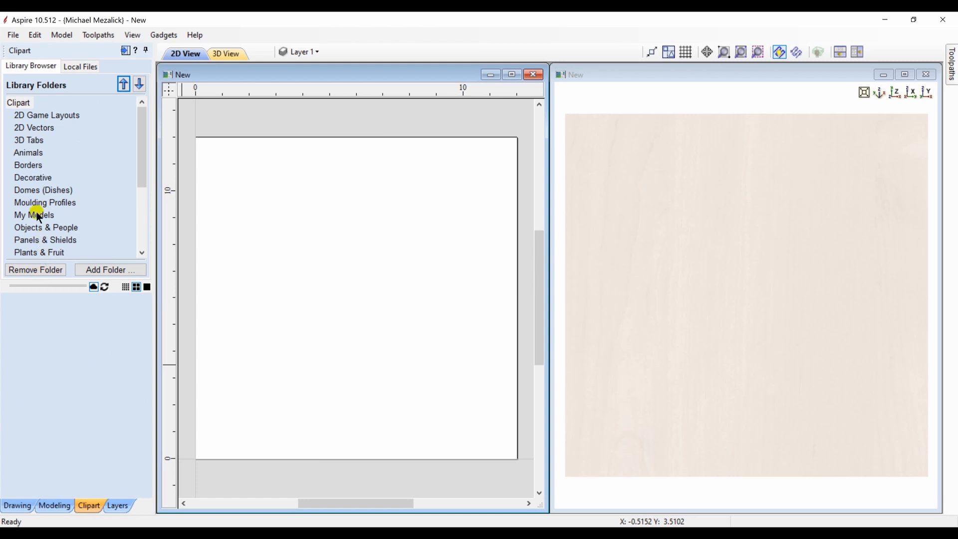
{"action": "left_click", "coordinate": [28, 165]}
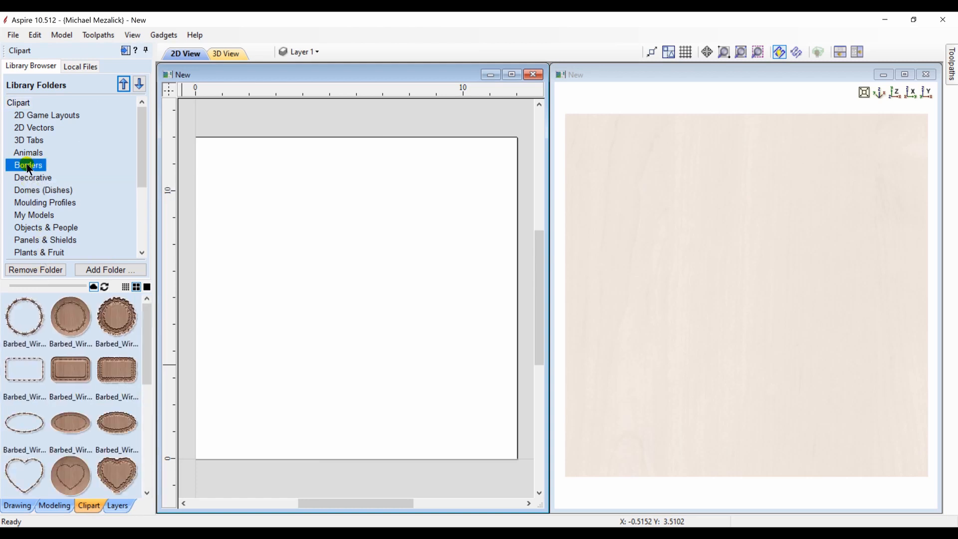
{"action": "scroll", "scroll_direction": "down", "scroll_amount": 3}
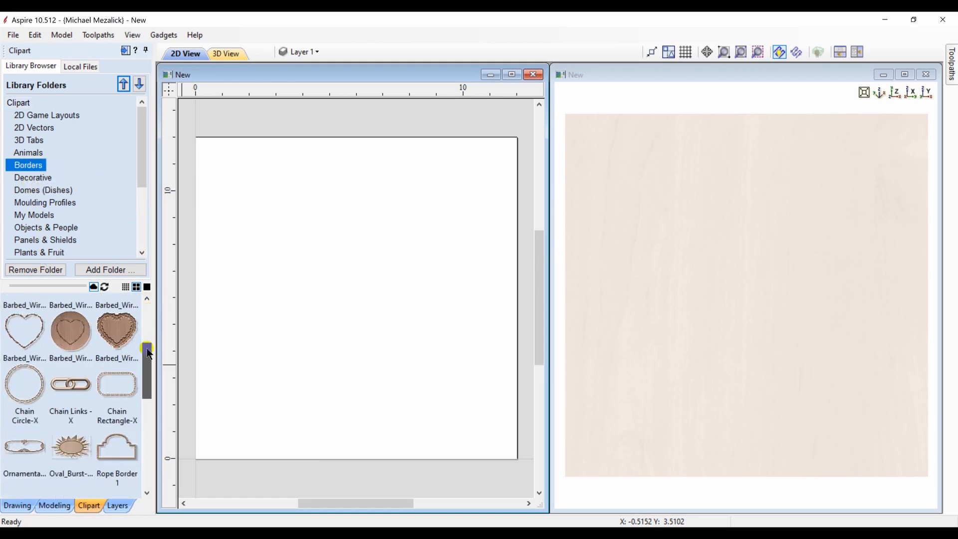
{"action": "scroll", "scroll_direction": "down", "scroll_amount": 3}
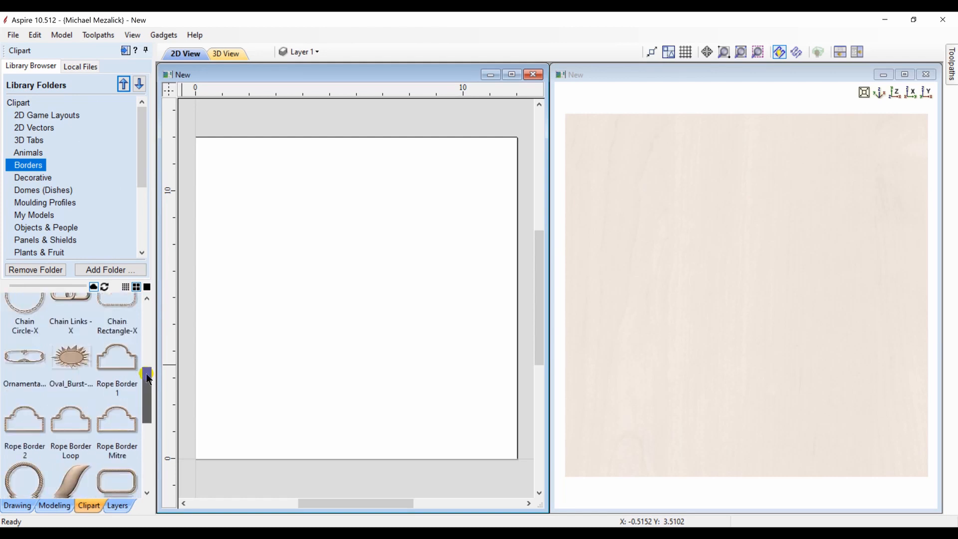
{"action": "scroll", "scroll_direction": "down", "scroll_amount": 3}
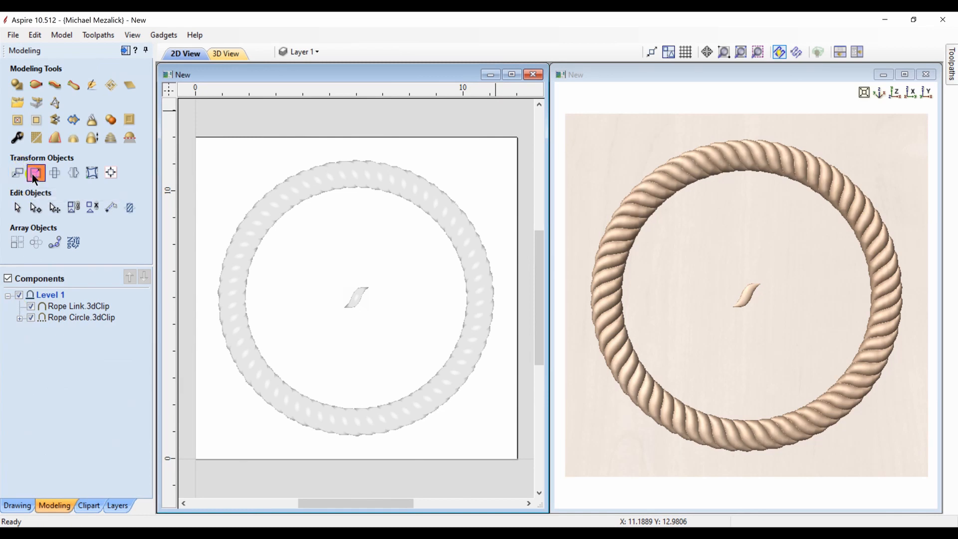
- Resize the centre rope link to 1.0 inch tall (about 1.18 wide) with Set Size
{"action": "left_click", "coordinate": [36, 172]}
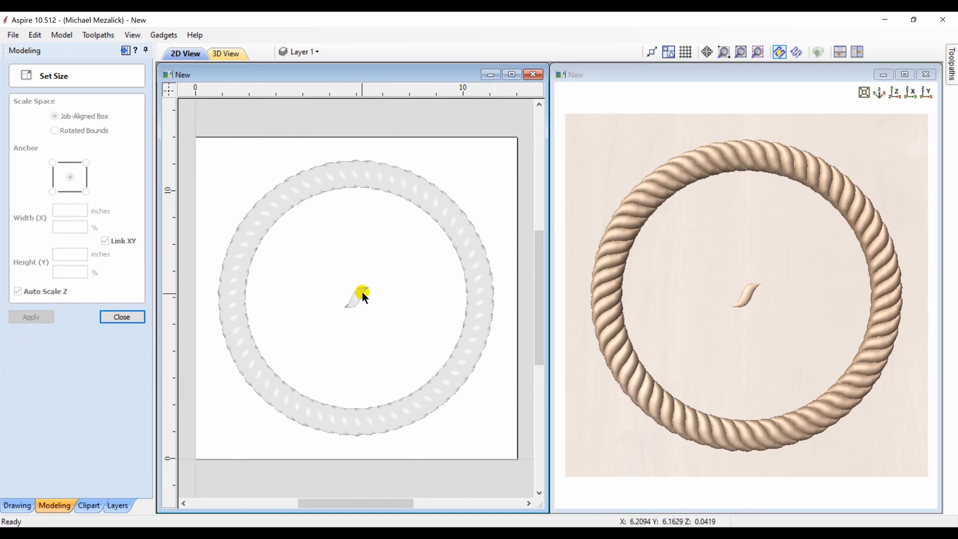
{"action": "left_click", "coordinate": [360, 298]}
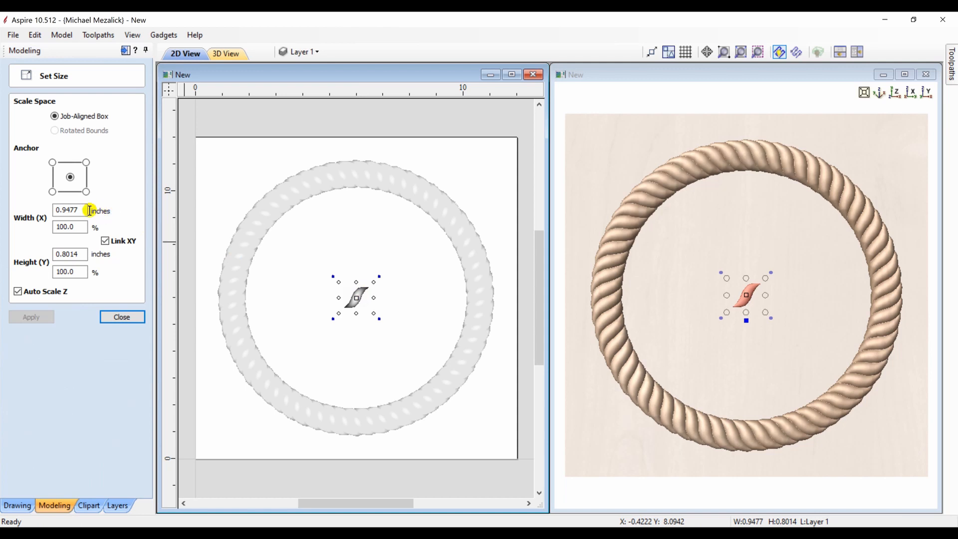
{"action": "left_click", "coordinate": [69, 254]}
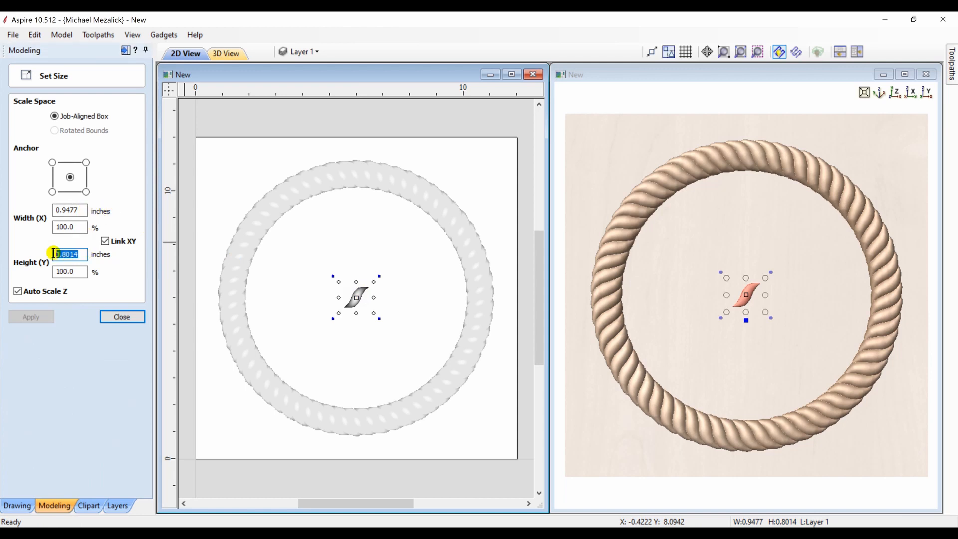
{"action": "type", "text": "1.0"}
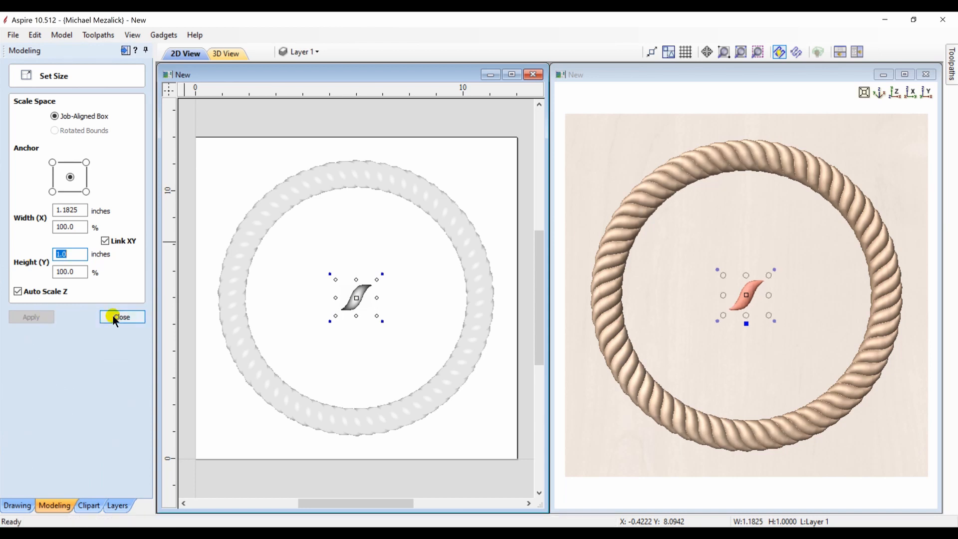
{"action": "left_click", "coordinate": [121, 317]}
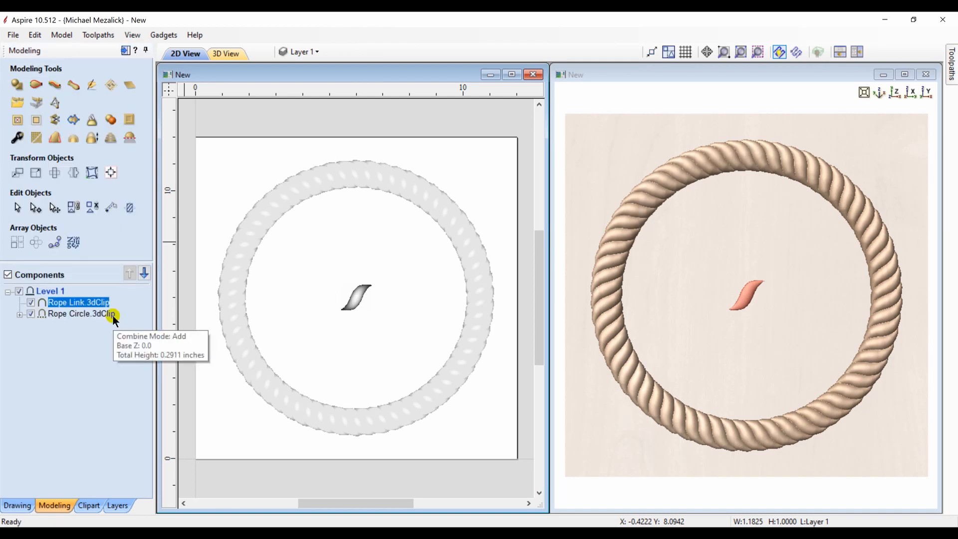
{"action": "left_click", "coordinate": [16, 505]}
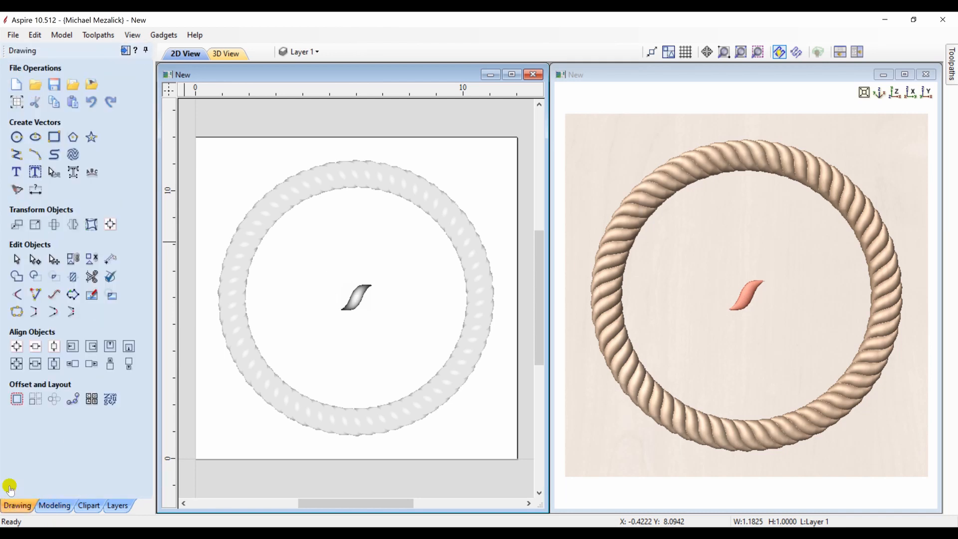
- Draw a 9.4-inch circle centred at 6,6 running through the middle of the rope ring
{"action": "left_click", "coordinate": [17, 136]}
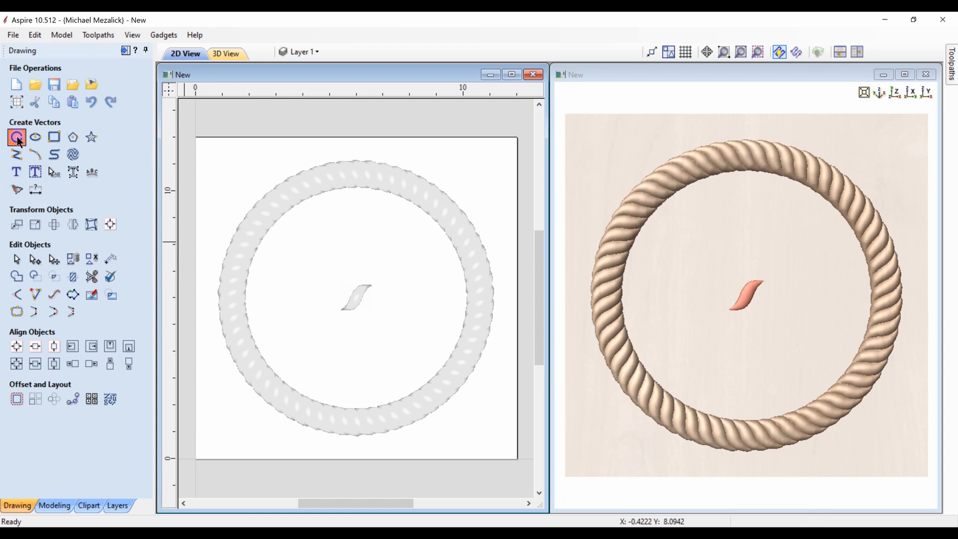
{"action": "left_click", "coordinate": [17, 137]}
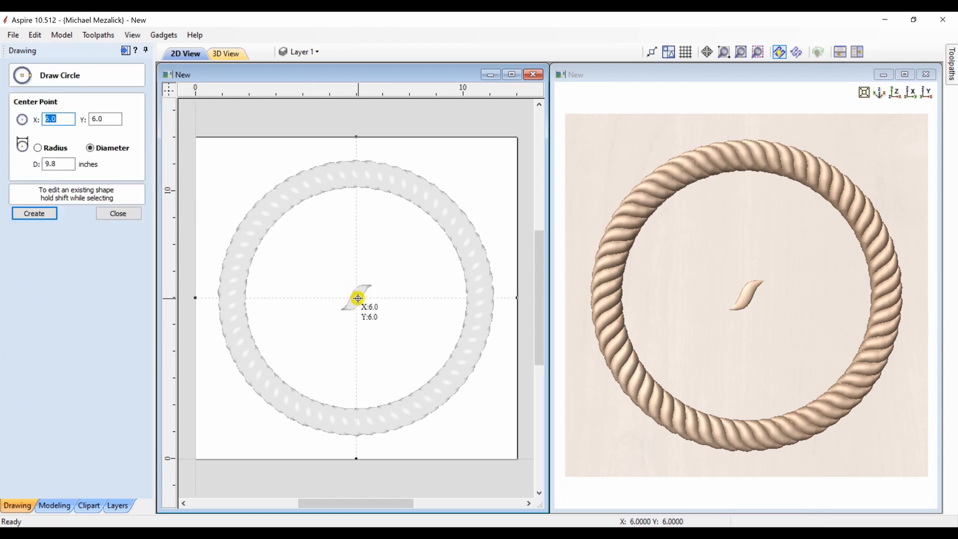
{"action": "left_click_drag", "start_coordinate": [357, 298], "coordinate": [436, 377]}
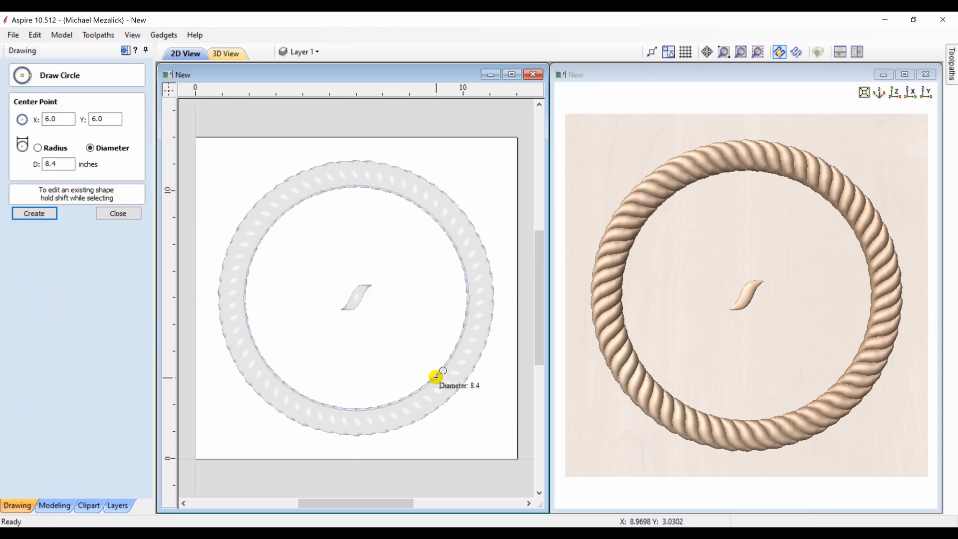
{"action": "left_click_drag", "start_coordinate": [443, 371], "coordinate": [455, 385]}
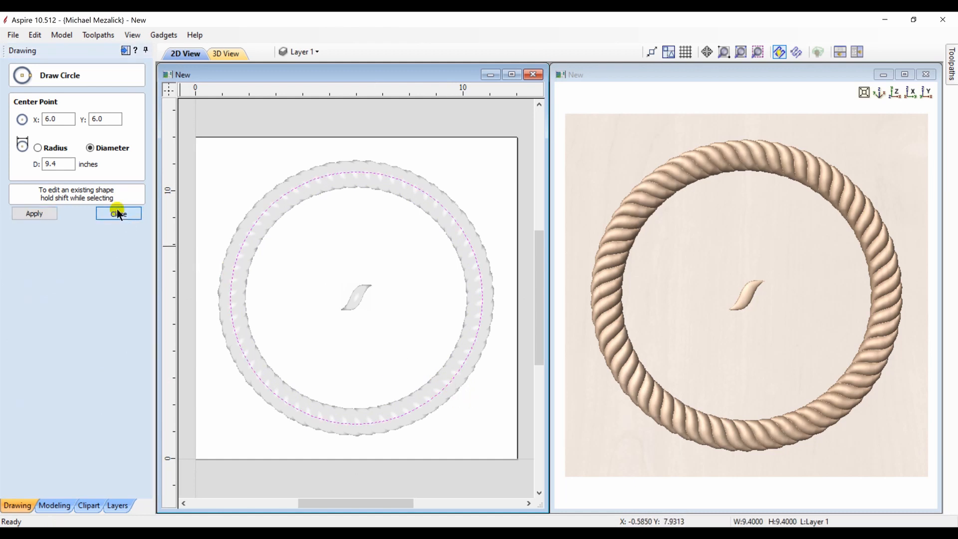
{"action": "left_click", "coordinate": [118, 214]}
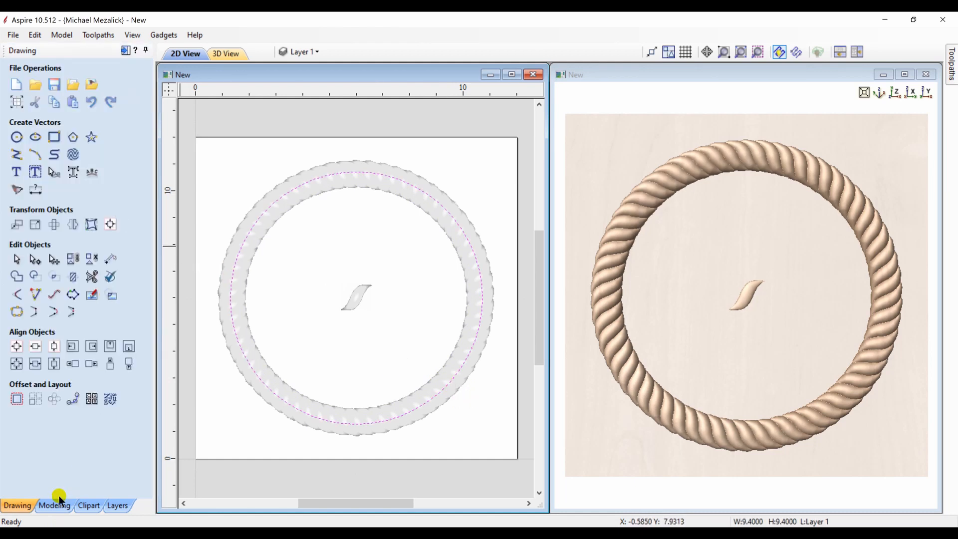
- Hide Rope Circle and sweep the rope link along the circle with 65% overlap in Merge mode
{"action": "left_click", "coordinate": [54, 505]}
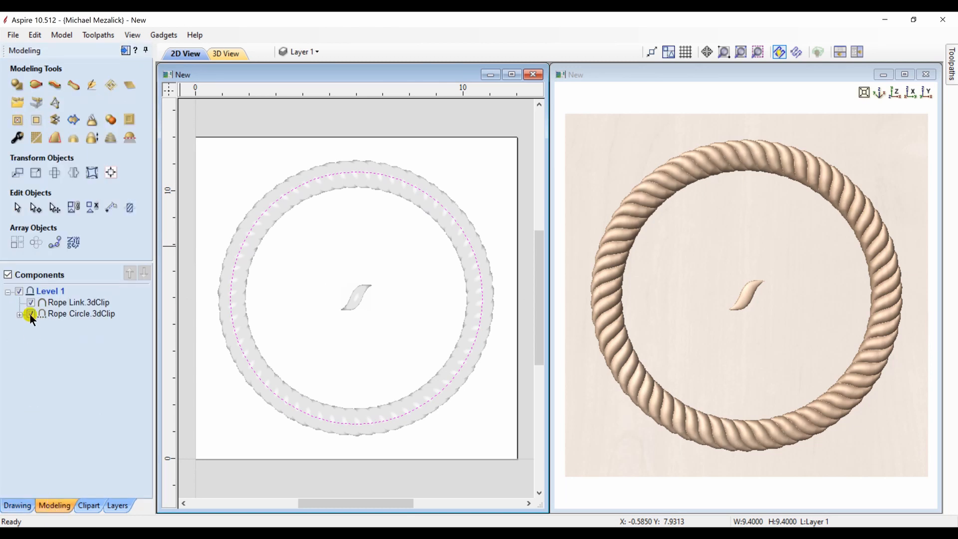
{"action": "left_click", "coordinate": [31, 313]}
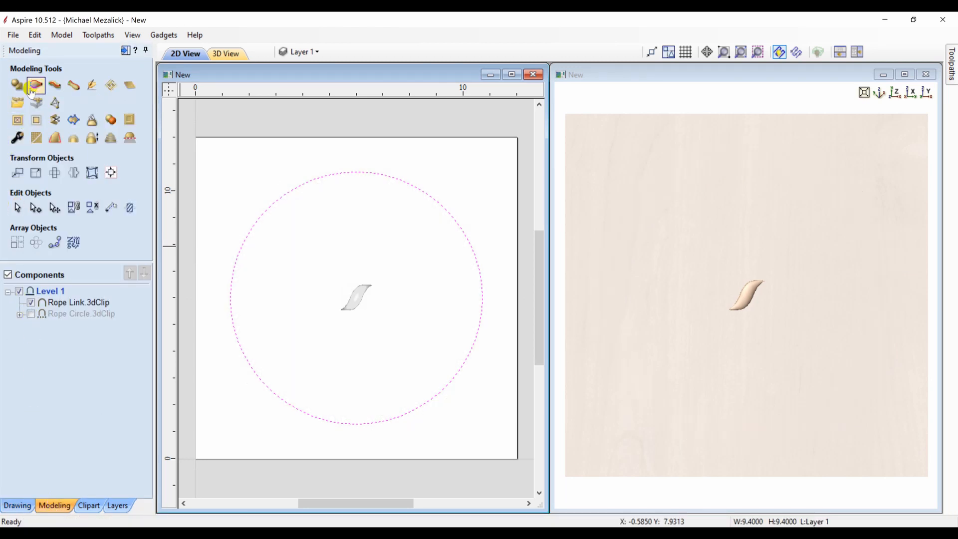
{"action": "left_click", "coordinate": [36, 85]}
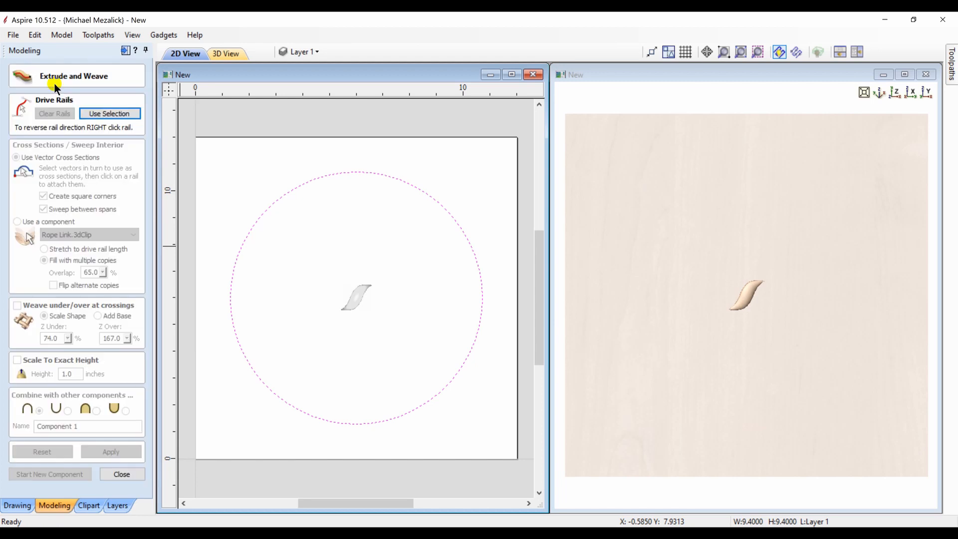
{"action": "left_click", "coordinate": [109, 114]}
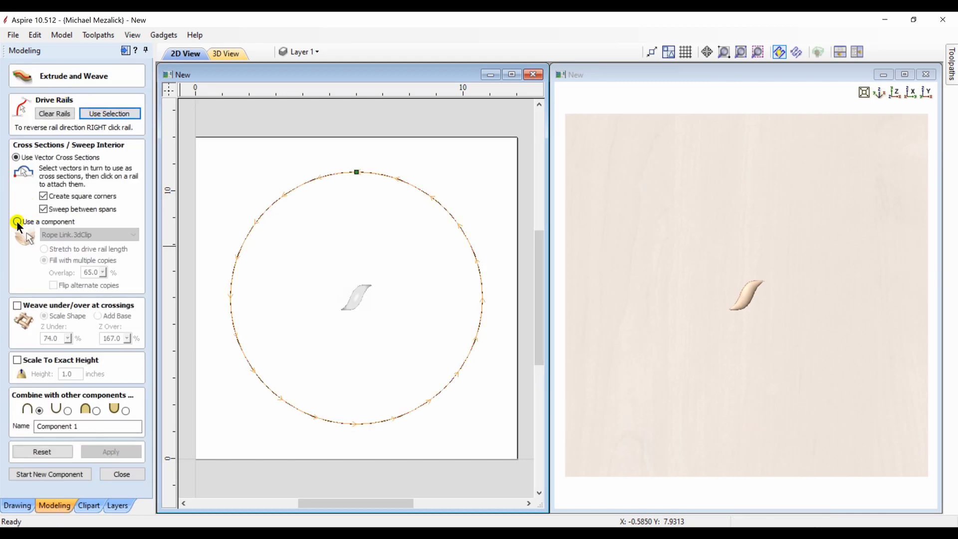
{"action": "left_click", "coordinate": [17, 222]}
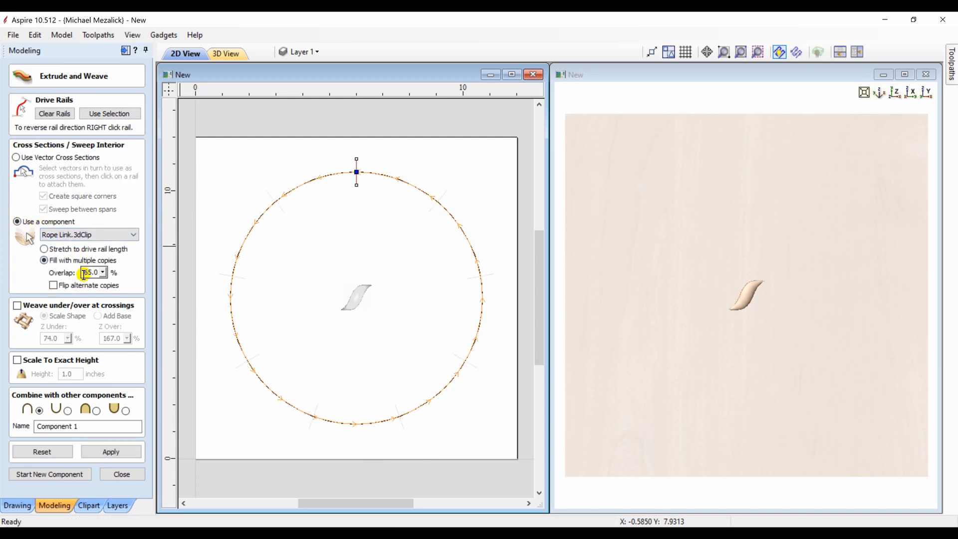
{"action": "left_click", "coordinate": [110, 451]}
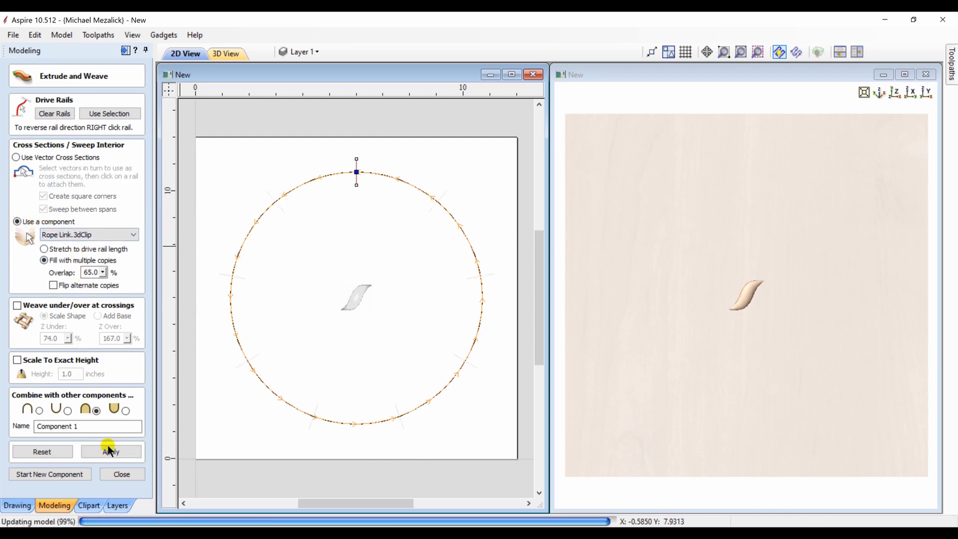
{"action": "left_click", "coordinate": [111, 451]}
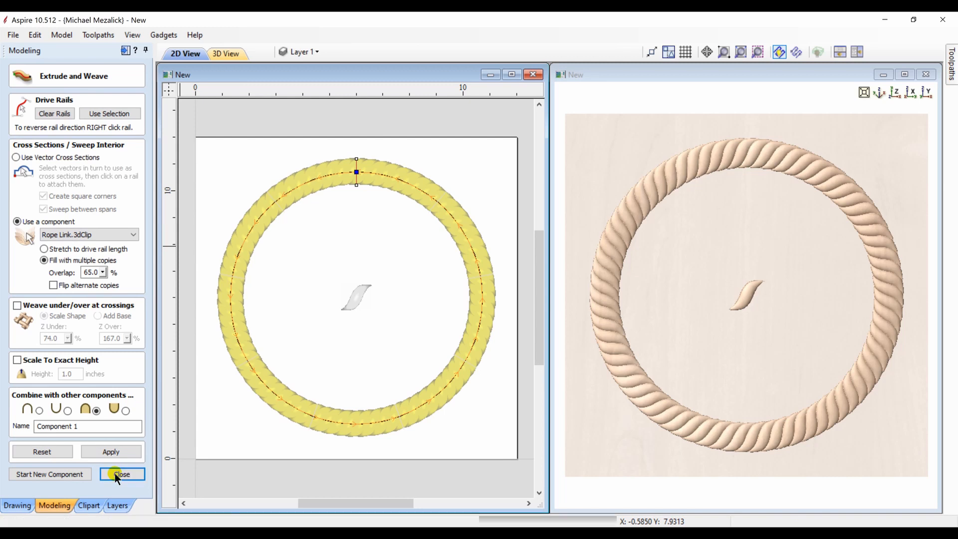
{"action": "left_click", "coordinate": [122, 474]}
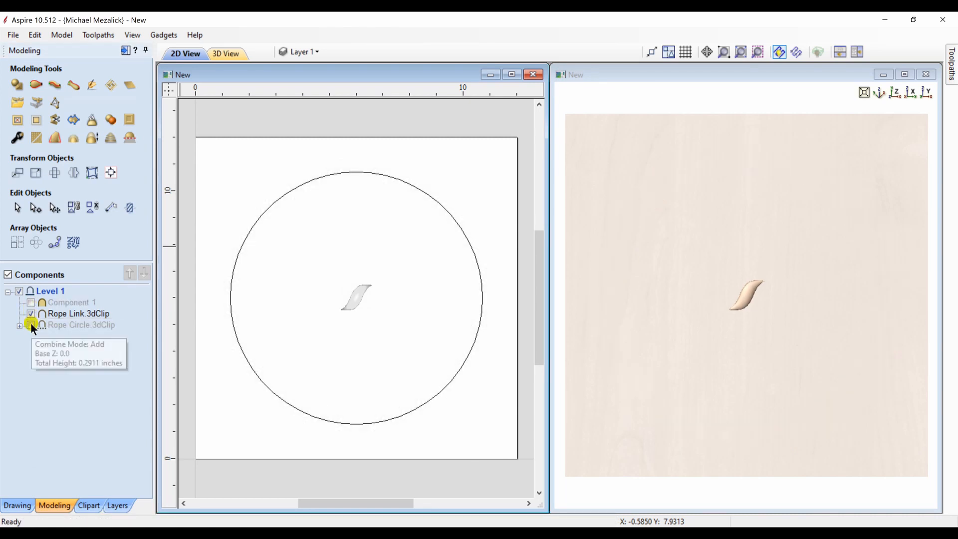
- Show Rope Circle and Component 1, then drag the new rope ring down and right
{"action": "left_click", "coordinate": [31, 324]}
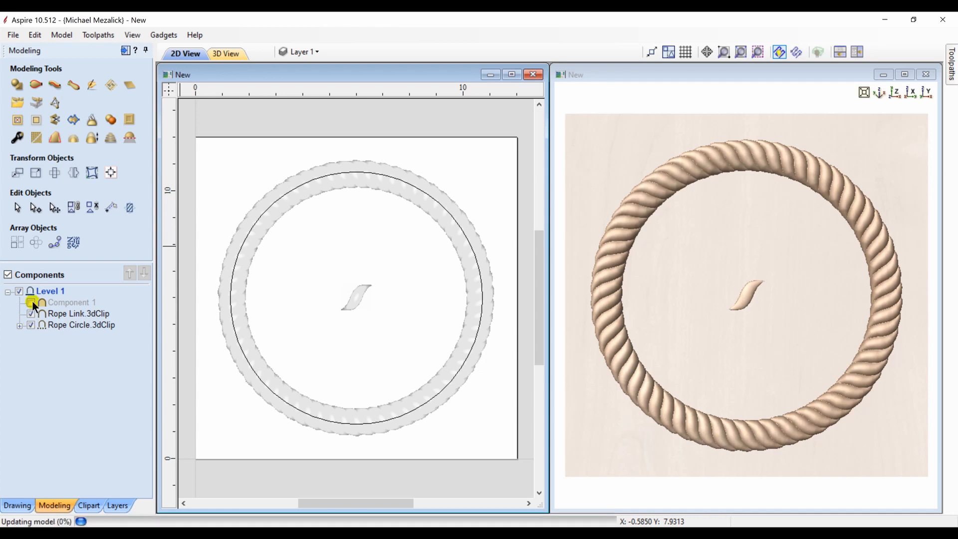
{"action": "left_click", "coordinate": [72, 301]}
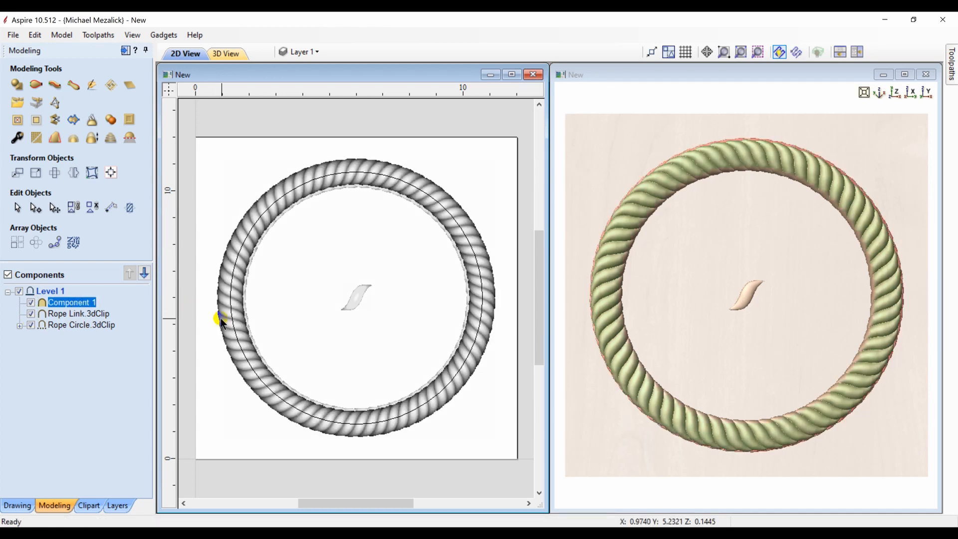
{"action": "left_click", "coordinate": [239, 334]}
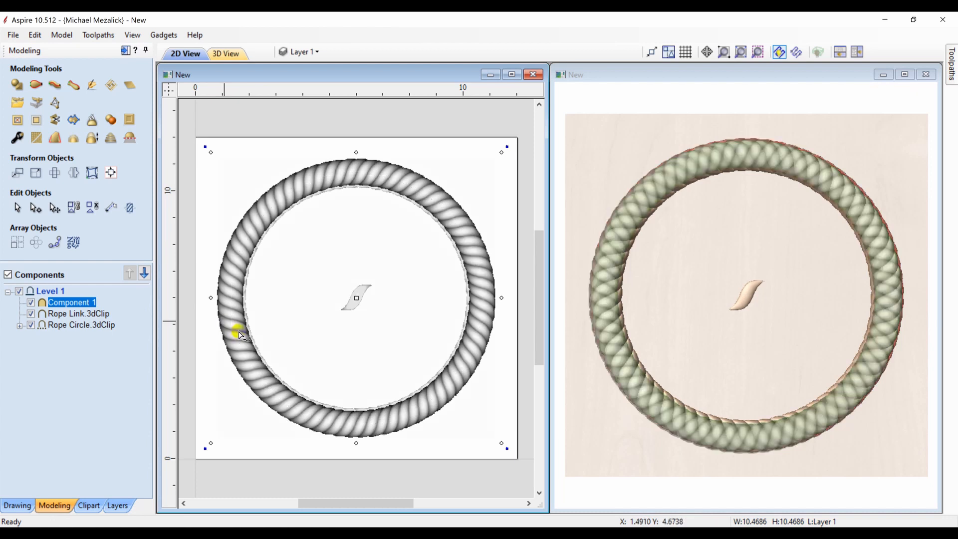
{"action": "left_click_drag", "start_coordinate": [238, 331], "coordinate": [256, 353]}
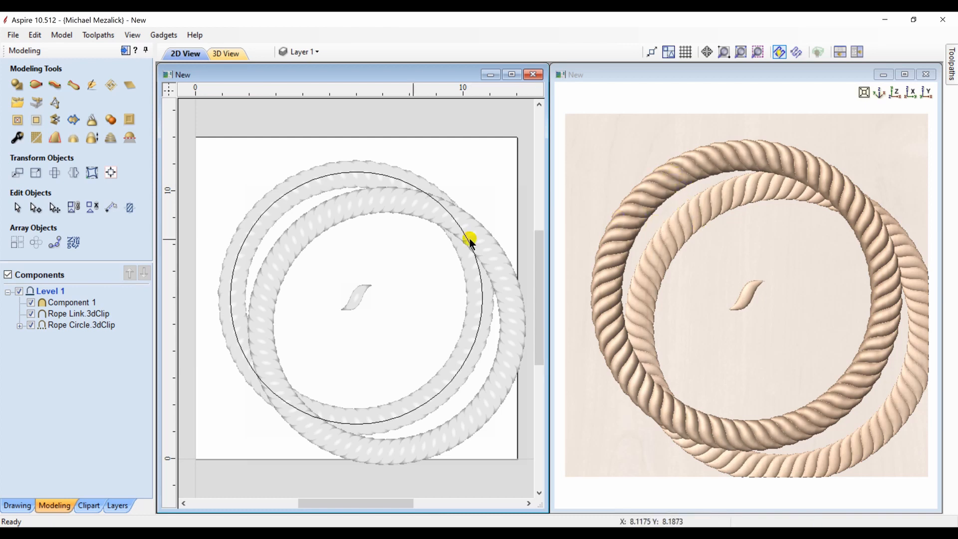
{"action": "left_click", "coordinate": [72, 302]}
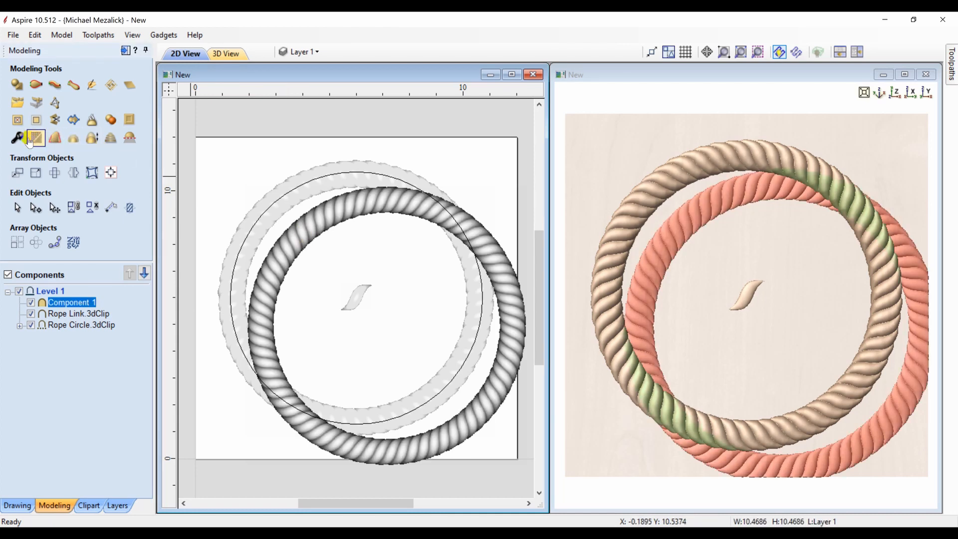
- View Component 1's properties (shape height 0.18 in) and bake them in
{"action": "left_click", "coordinate": [17, 137]}
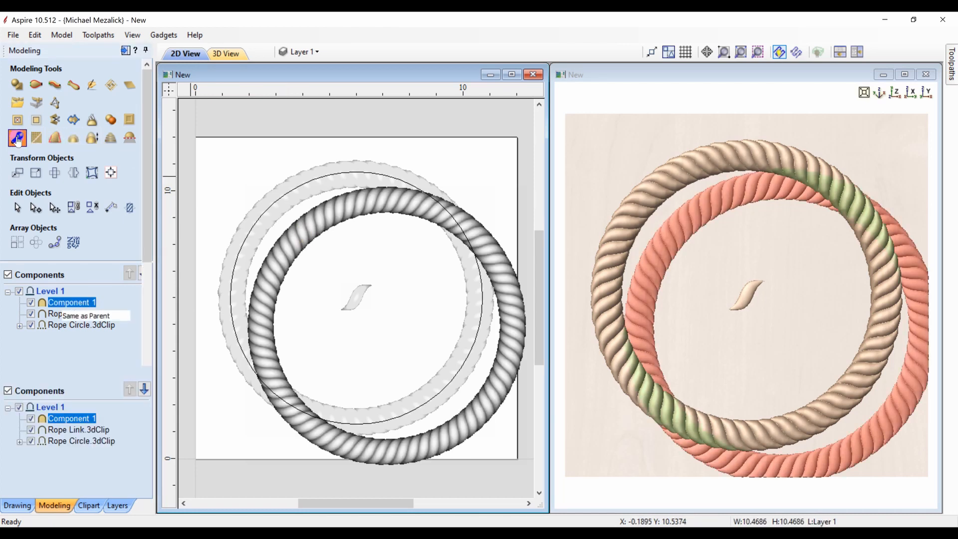
{"action": "left_click", "coordinate": [17, 137]}
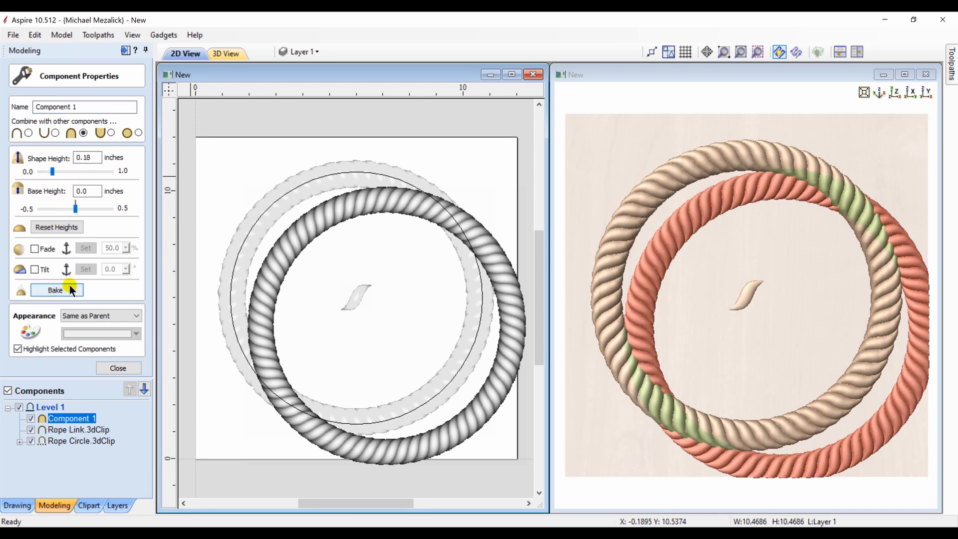
{"action": "left_click", "coordinate": [118, 368]}
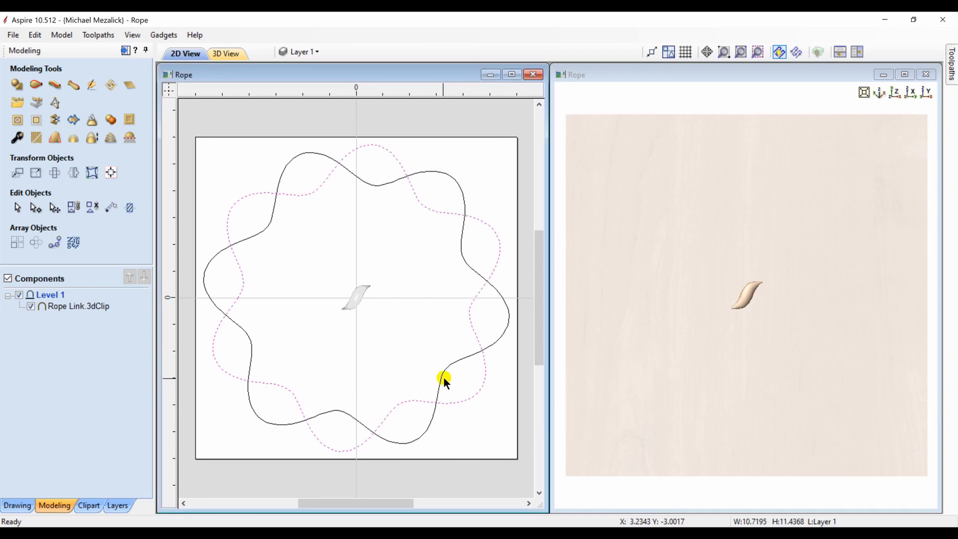
- Sweep the rope link along both wavy vectors in Merge mode, weaving under/over at crossings
{"action": "left_click_drag", "start_coordinate": [445, 377], "coordinate": [439, 411]}
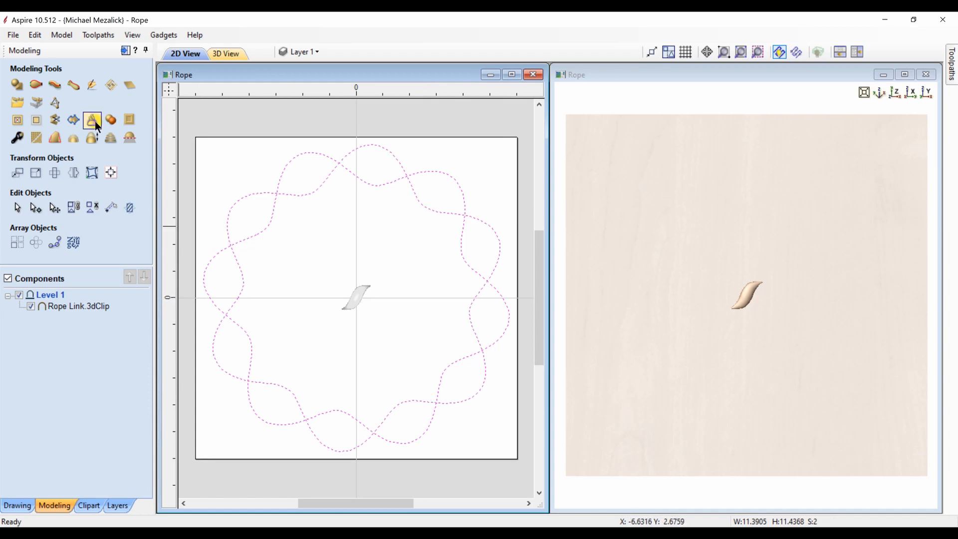
{"action": "left_click", "coordinate": [93, 120]}
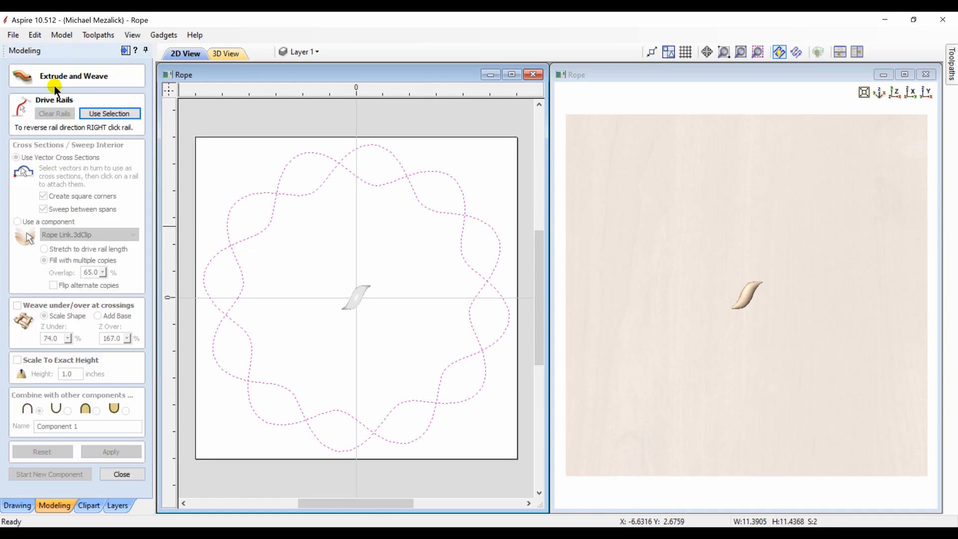
{"action": "left_click", "coordinate": [110, 114]}
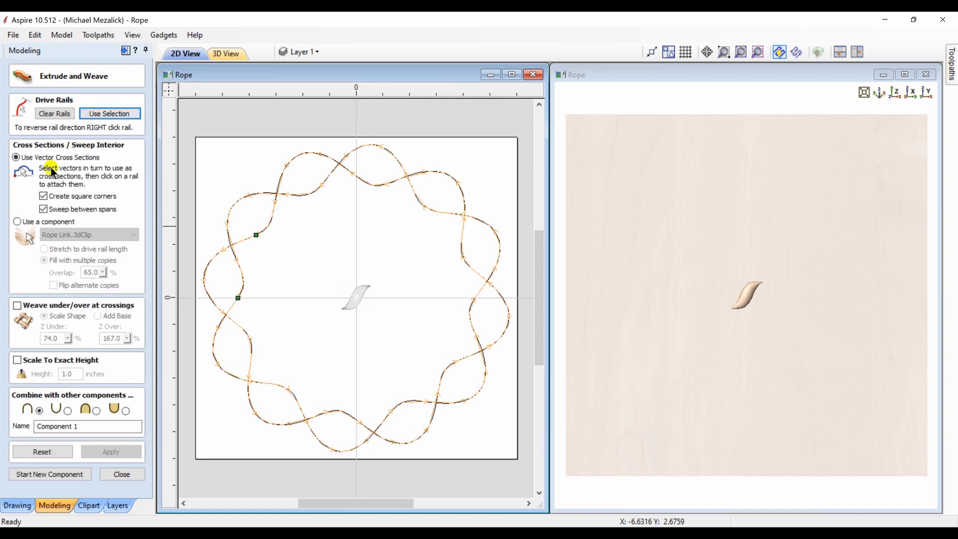
{"action": "left_click", "coordinate": [17, 222]}
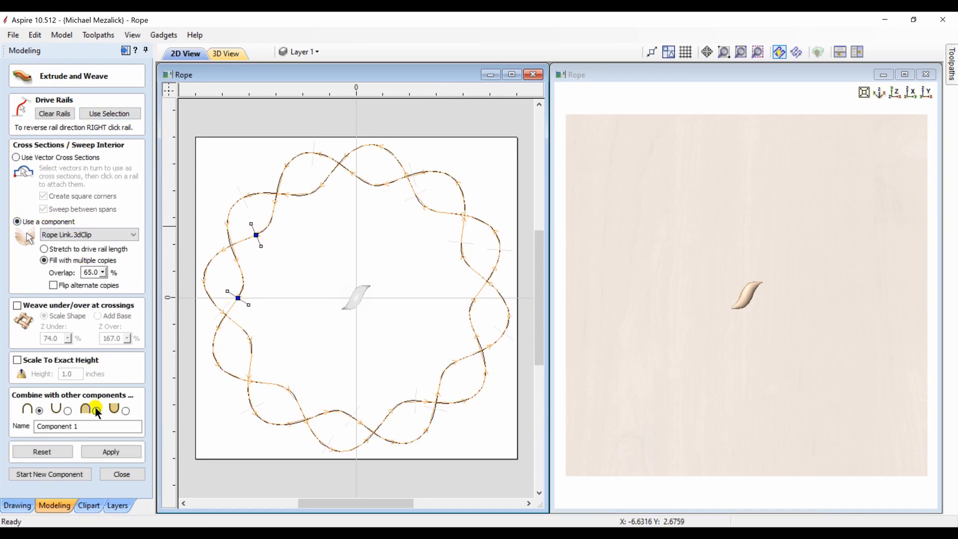
{"action": "left_click", "coordinate": [96, 409]}
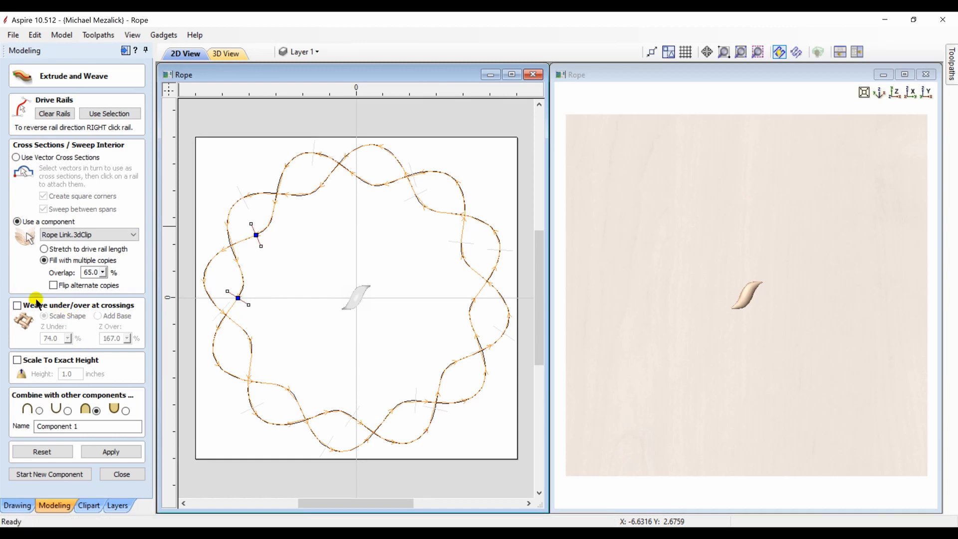
{"action": "left_click", "coordinate": [17, 306]}
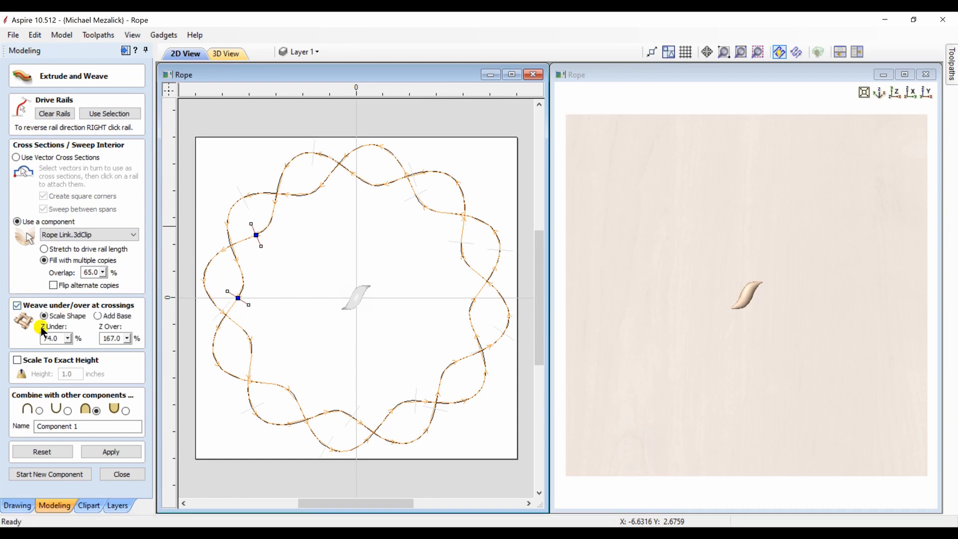
{"action": "left_click", "coordinate": [110, 451]}
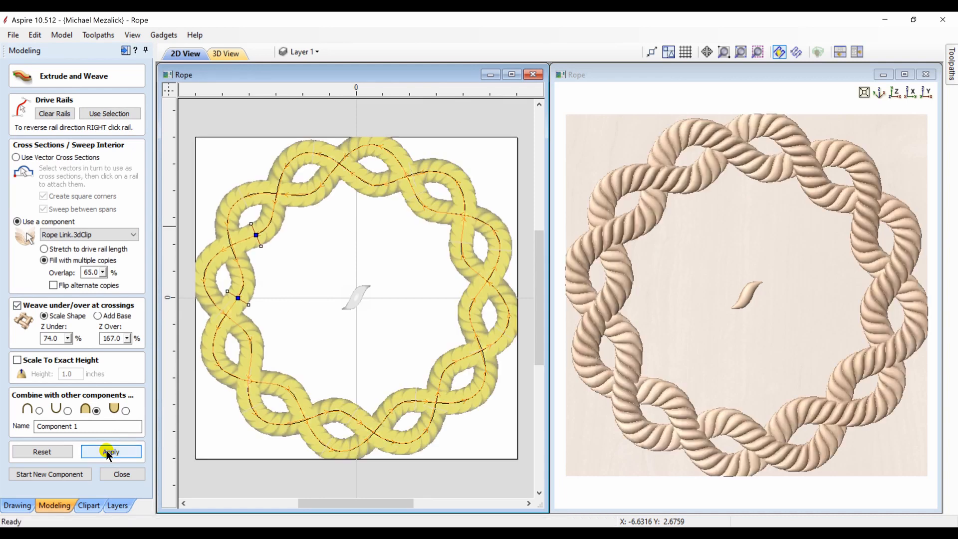
{"action": "left_click", "coordinate": [111, 451]}
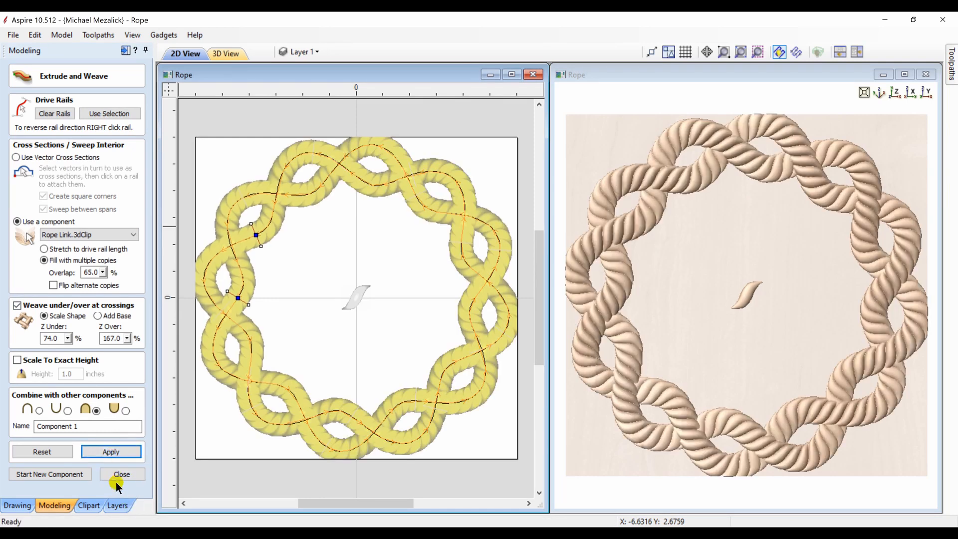
{"action": "left_click", "coordinate": [121, 474]}
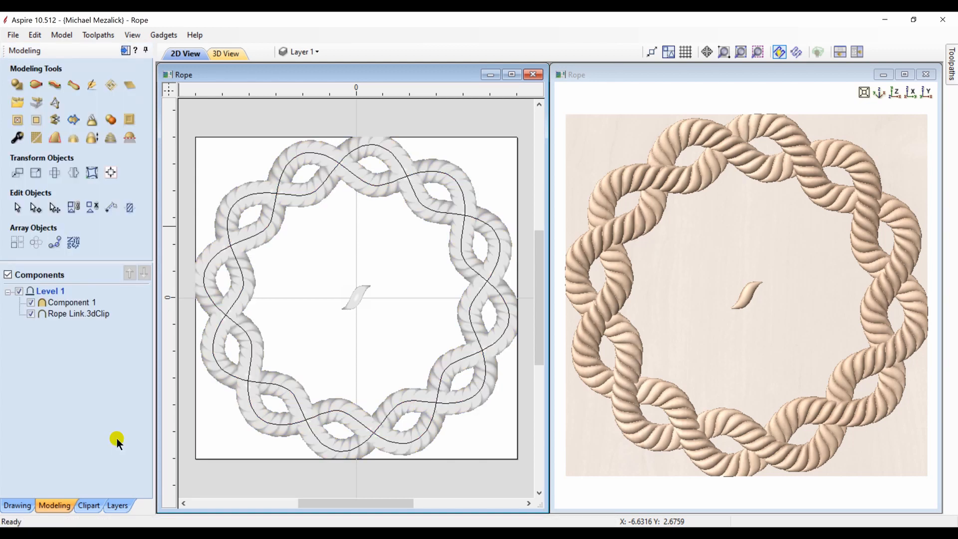
- Drop the anchor clip from Clipart > Objects & People onto the centre of the rope wreath
{"action": "left_click", "coordinate": [88, 506]}
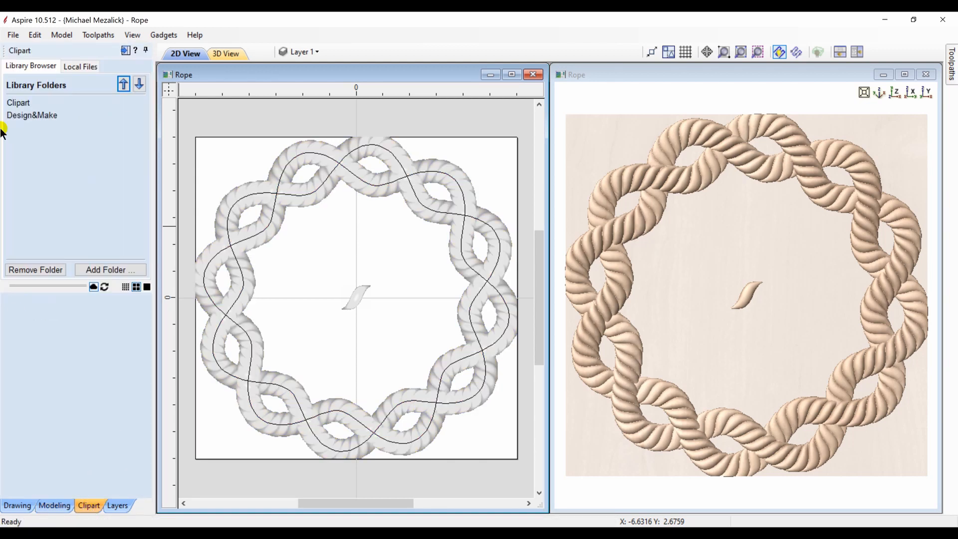
{"action": "left_click", "coordinate": [18, 102]}
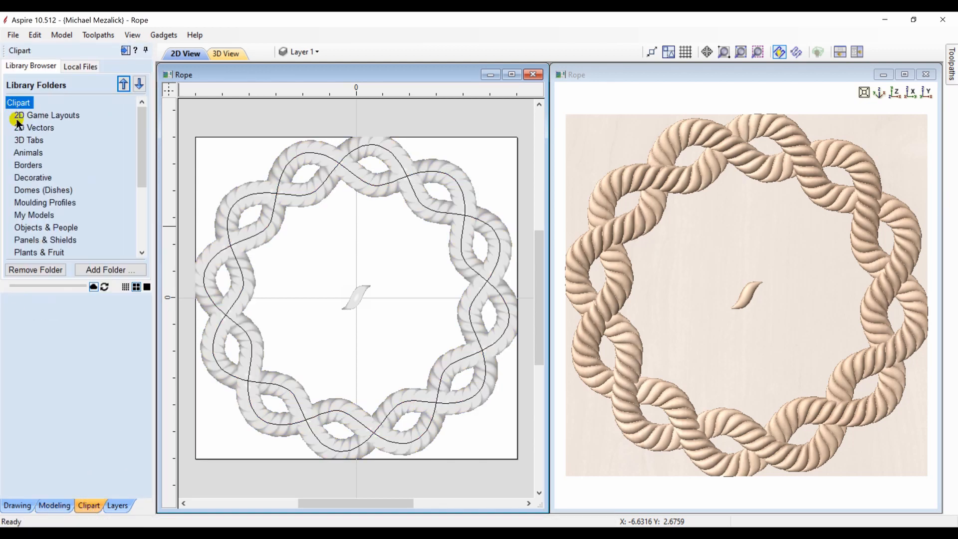
{"action": "left_click", "coordinate": [46, 228]}
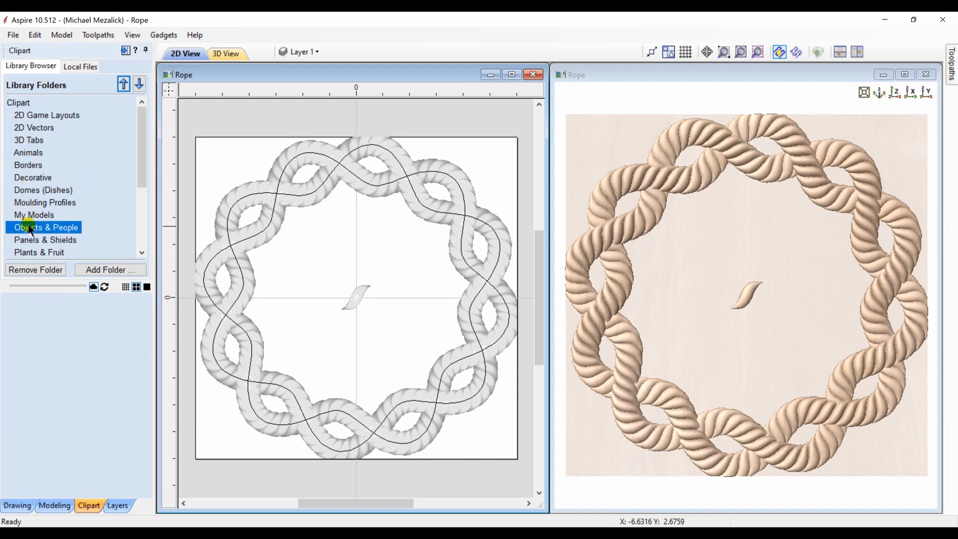
{"action": "left_click", "coordinate": [46, 226]}
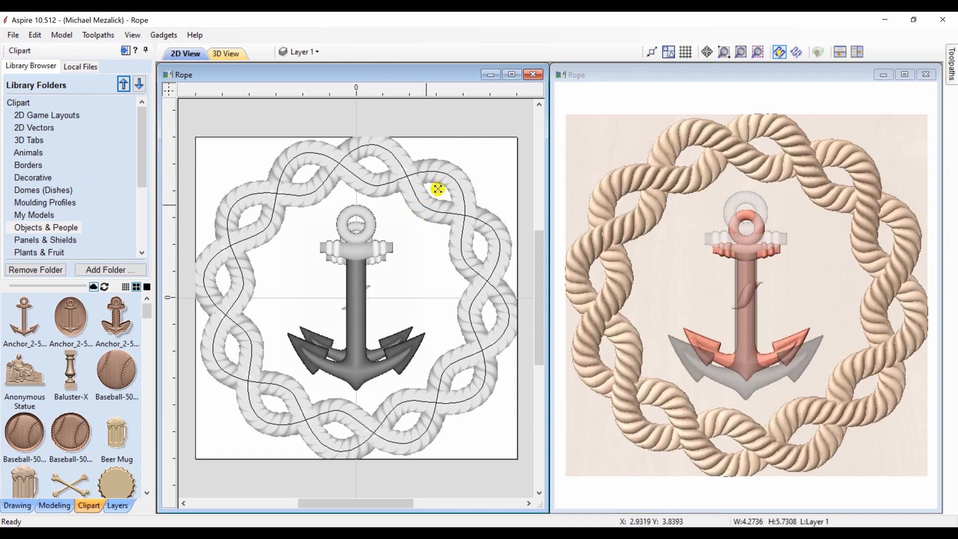
{"action": "left_click_drag", "start_coordinate": [437, 189], "coordinate": [456, 169]}
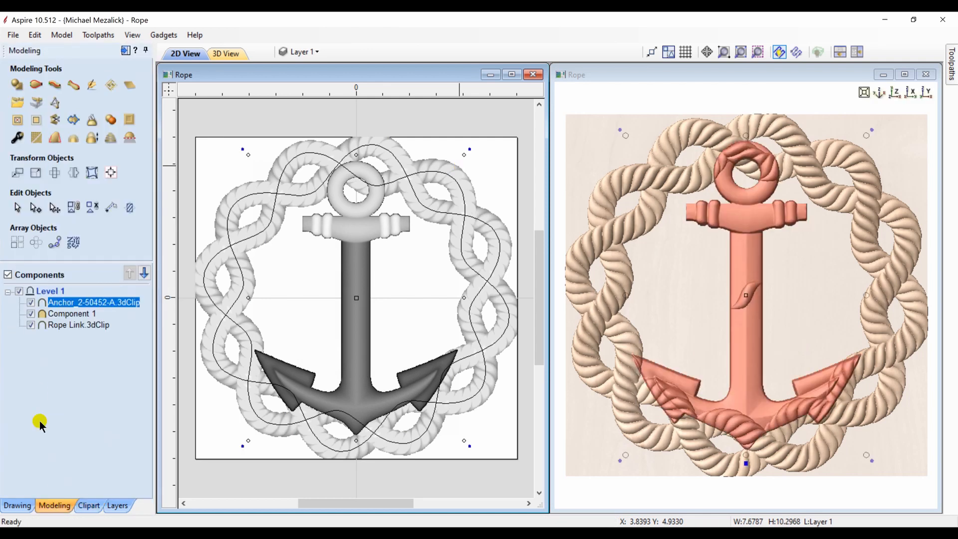
- Set the anchor to Merge combine mode and raise its Base Height to 0.13
{"action": "right_click", "coordinate": [93, 301]}
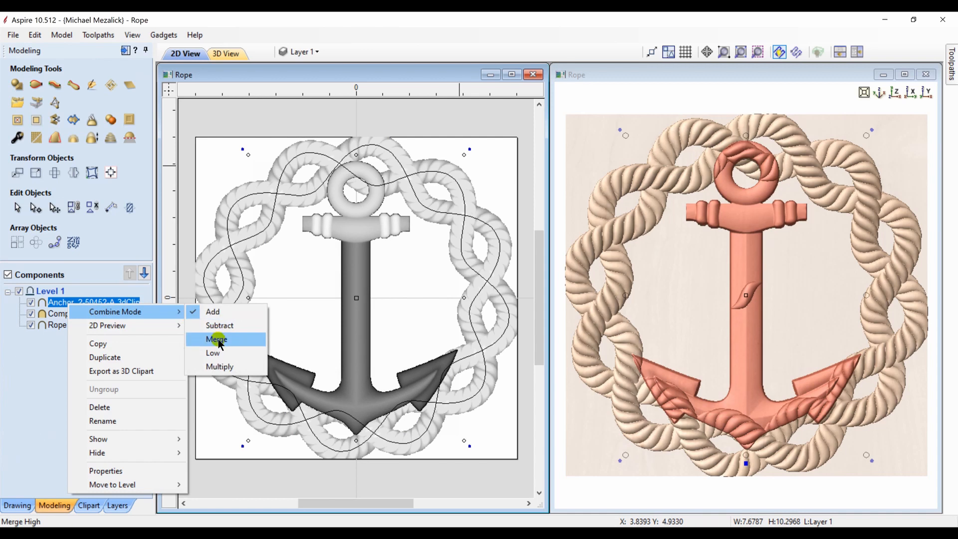
{"action": "left_click", "coordinate": [216, 340]}
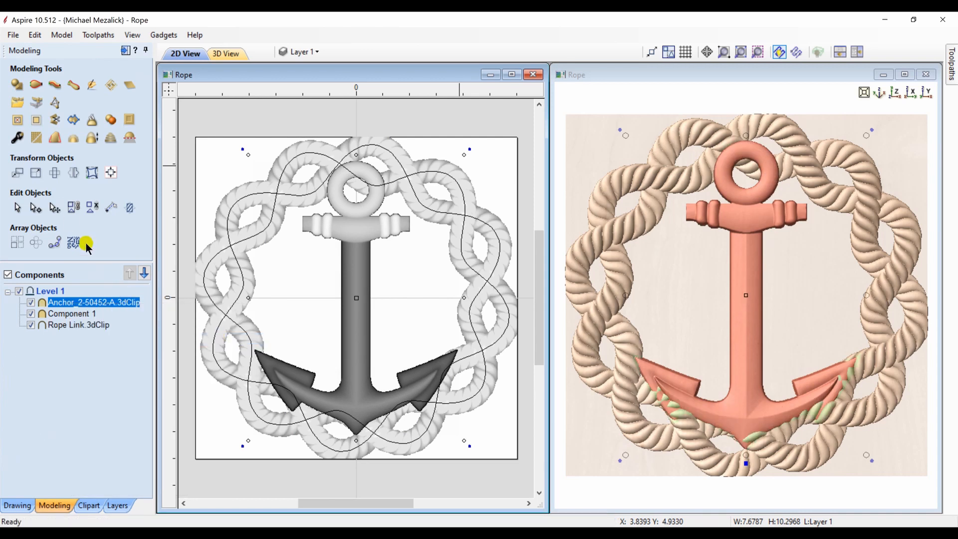
{"action": "left_click", "coordinate": [17, 138]}
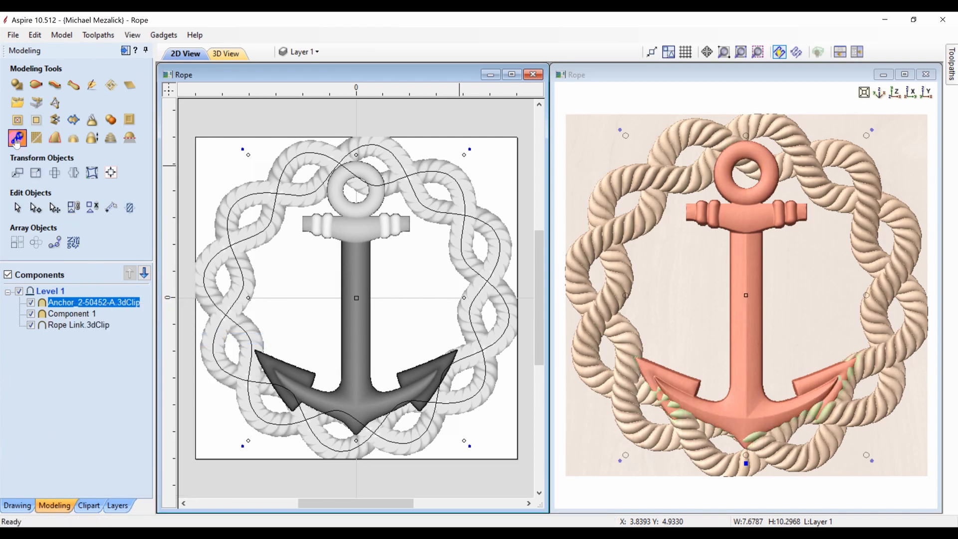
{"action": "left_click", "coordinate": [17, 137]}
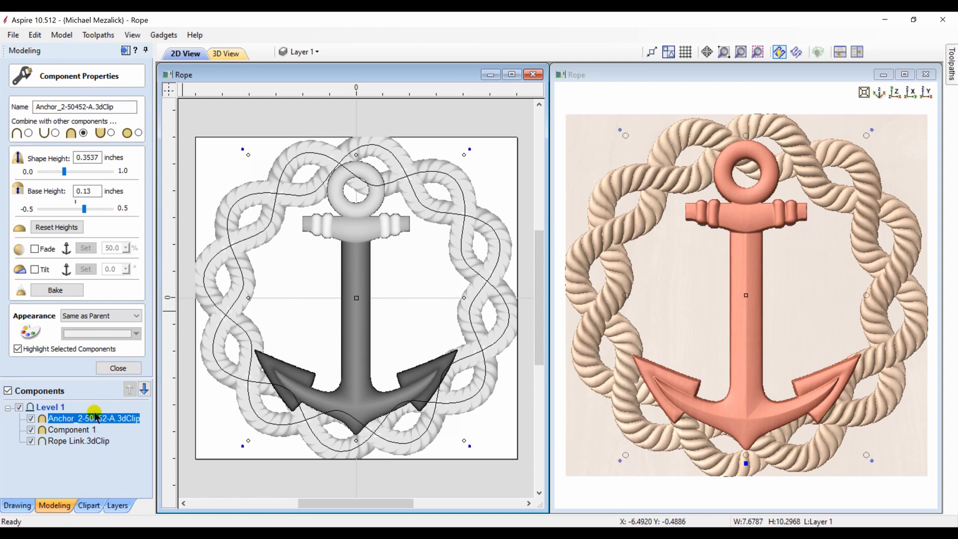
{"action": "left_click", "coordinate": [118, 368]}
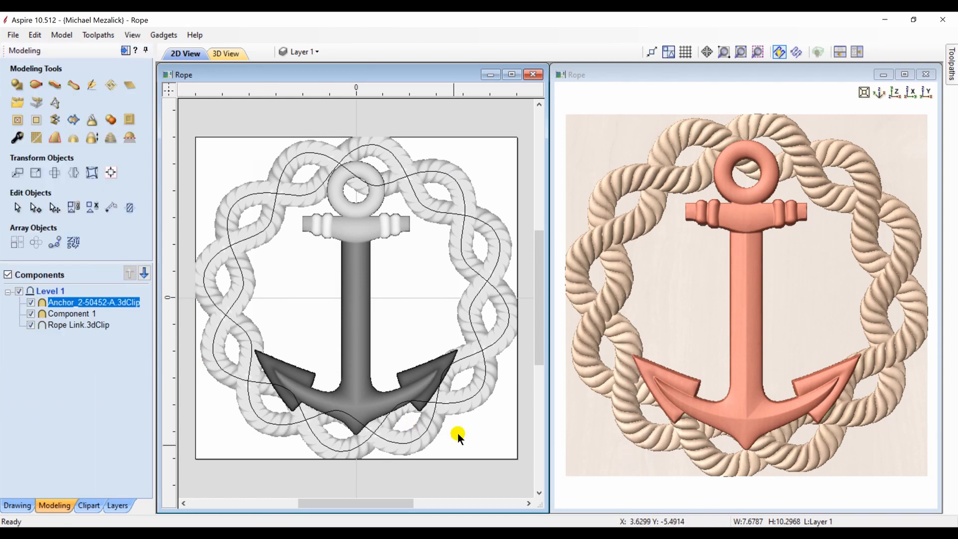